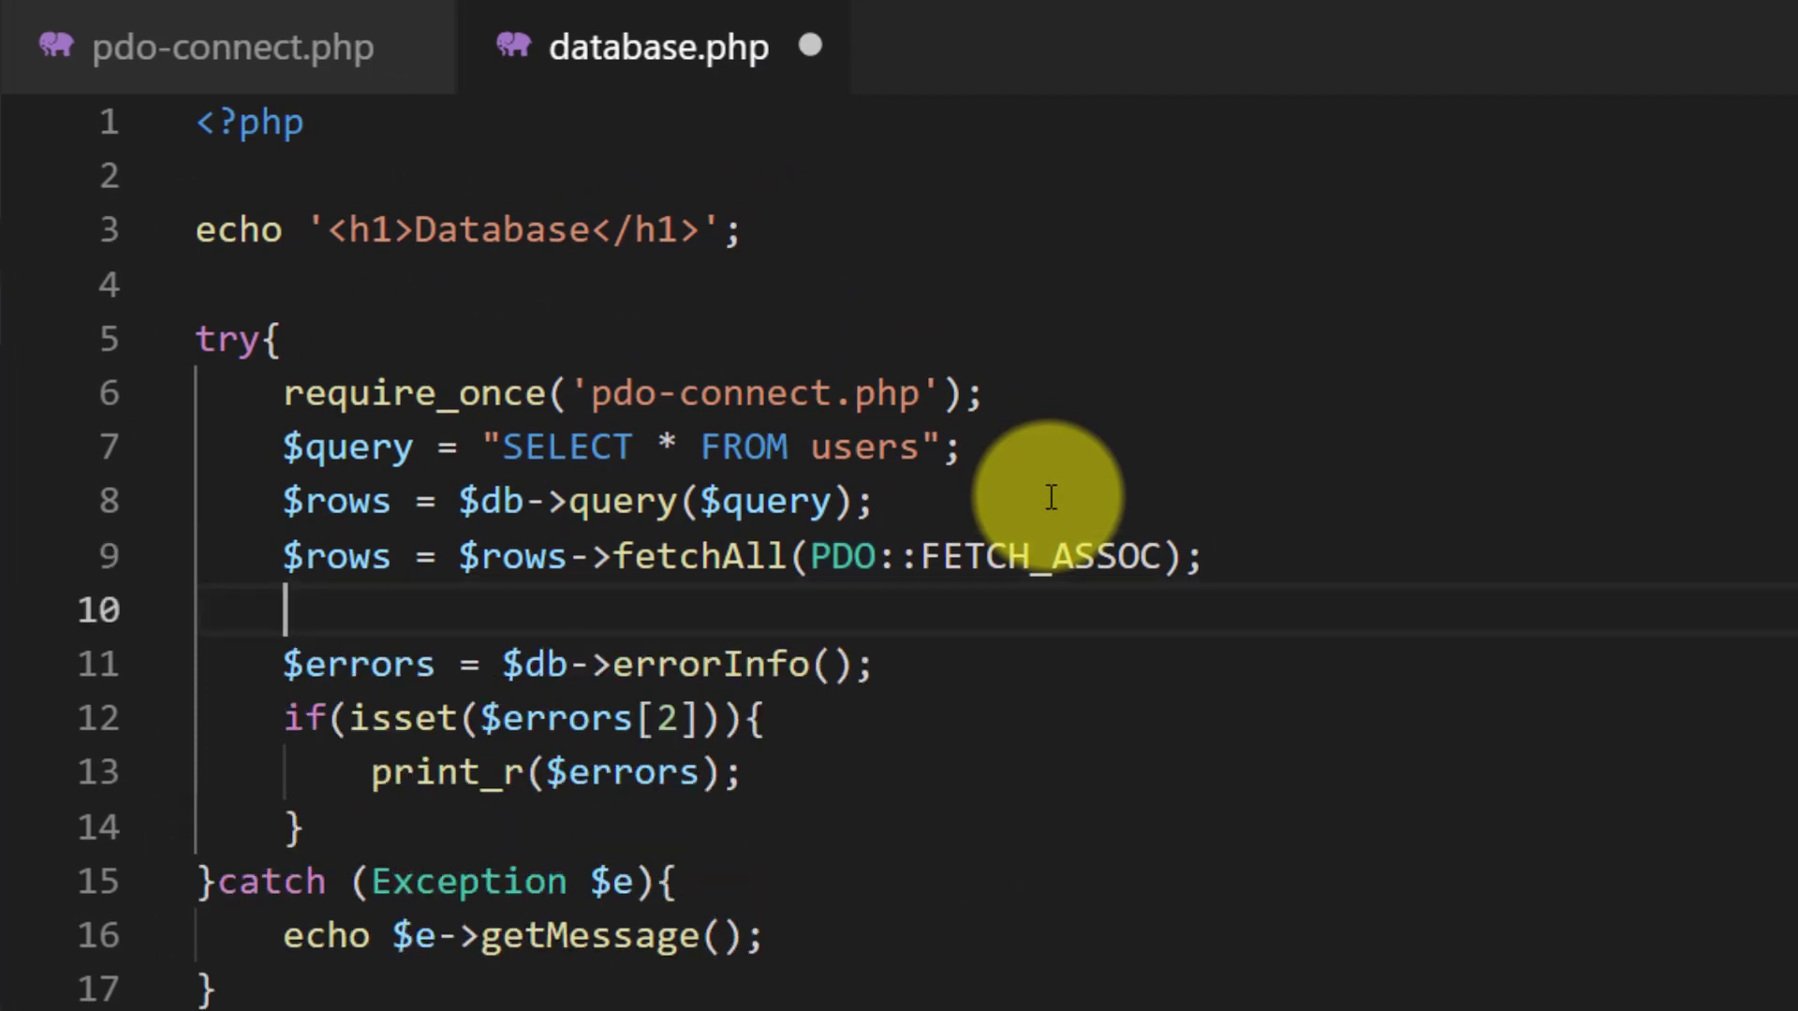
Add $count = $rows->rowCount(); after the query and select that line for moving.
{"action": "type", "text": "$count ="}
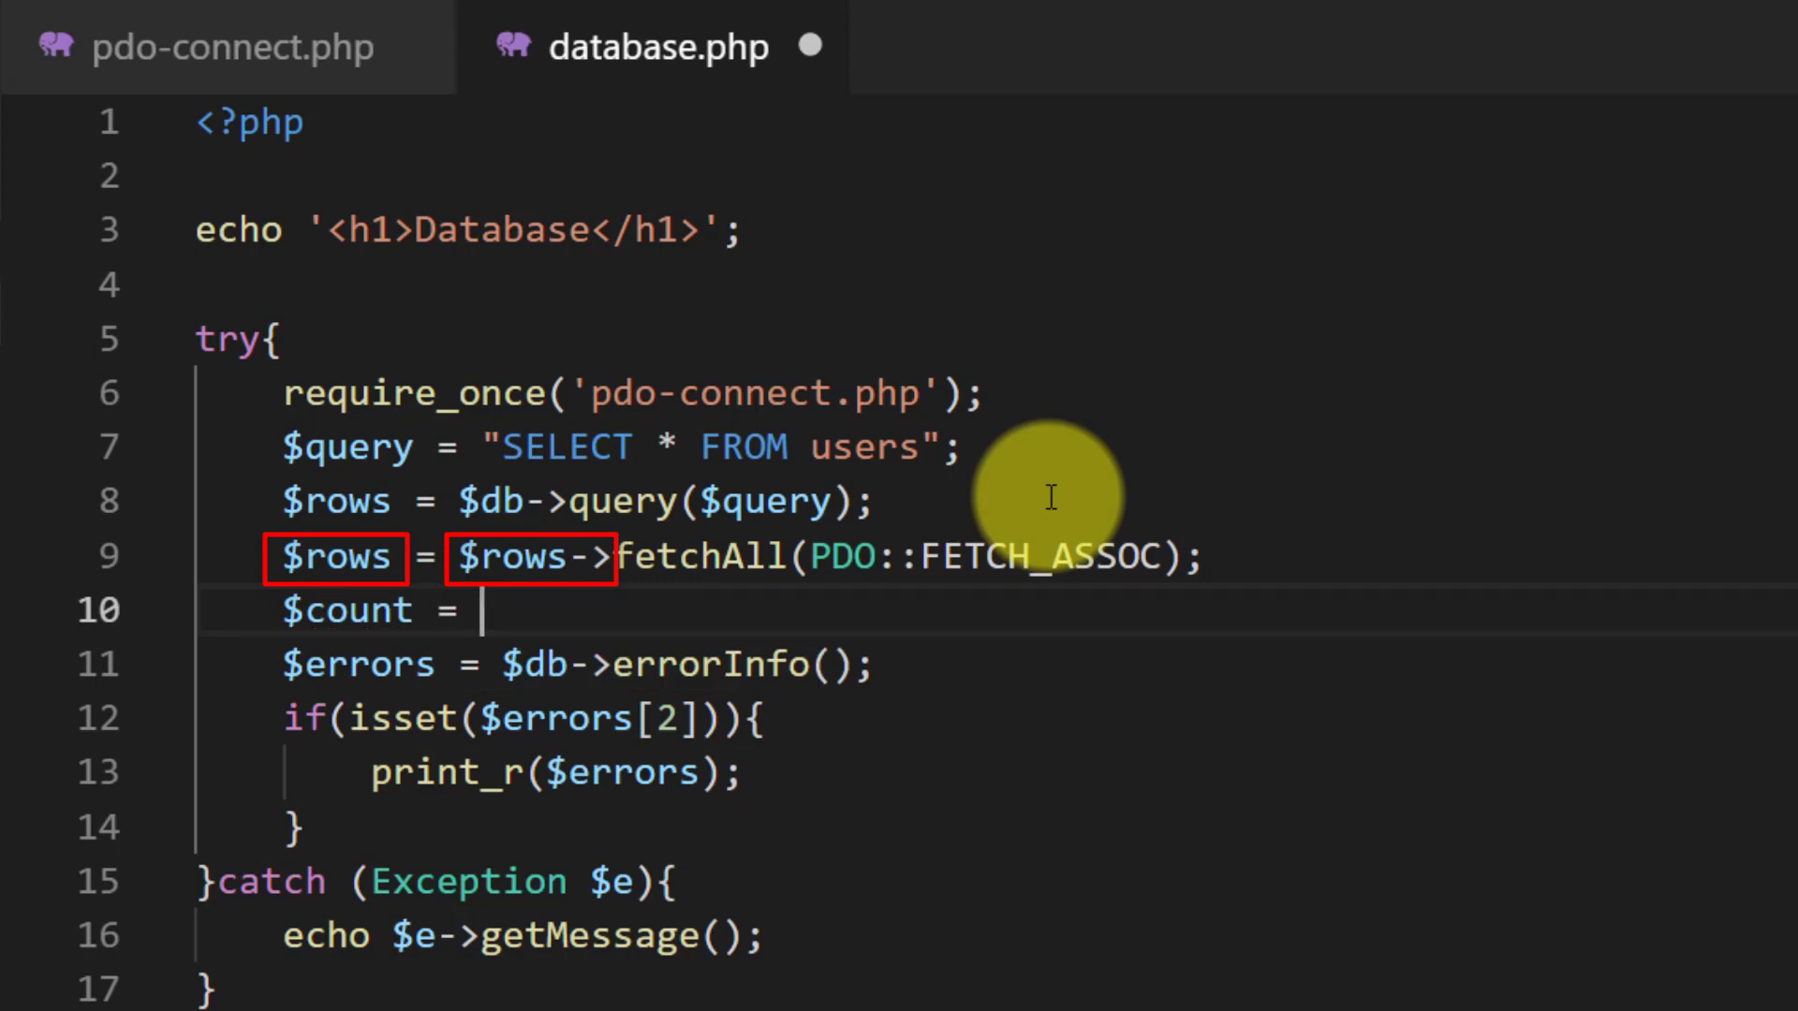
{"action": "type", "text": "$rows"}
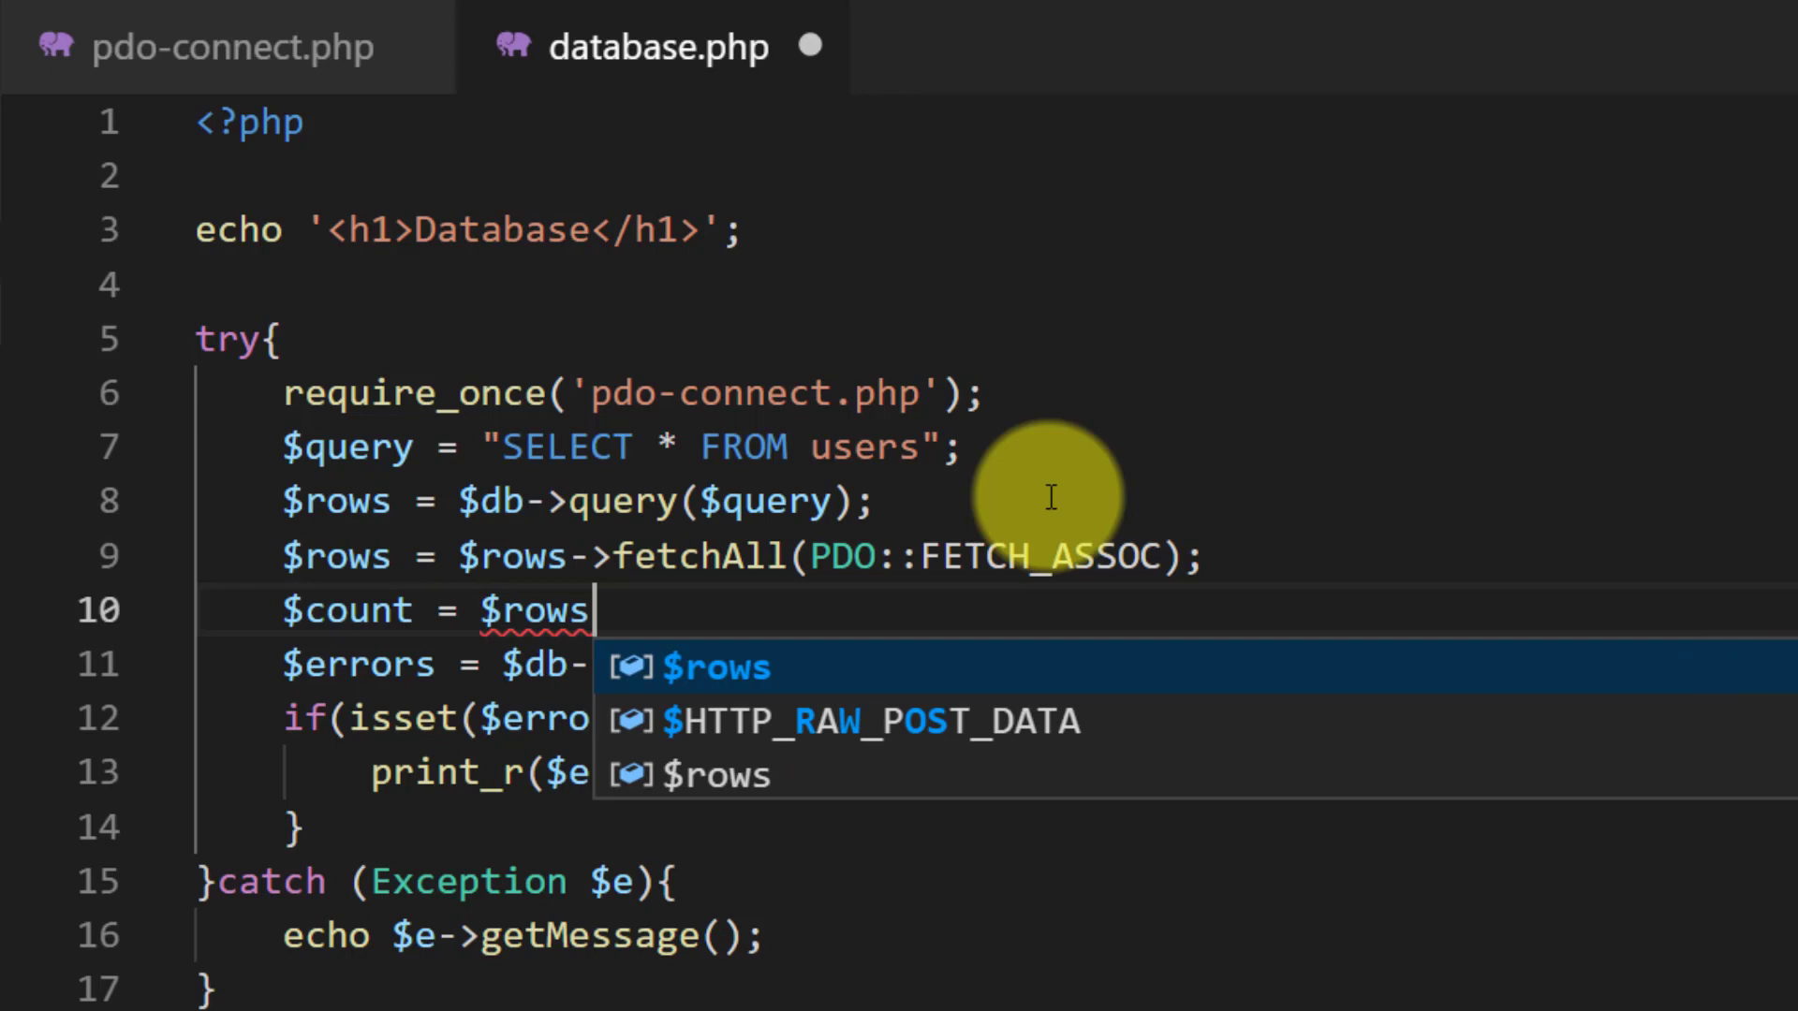
{"action": "type", "text": "->rowCount"}
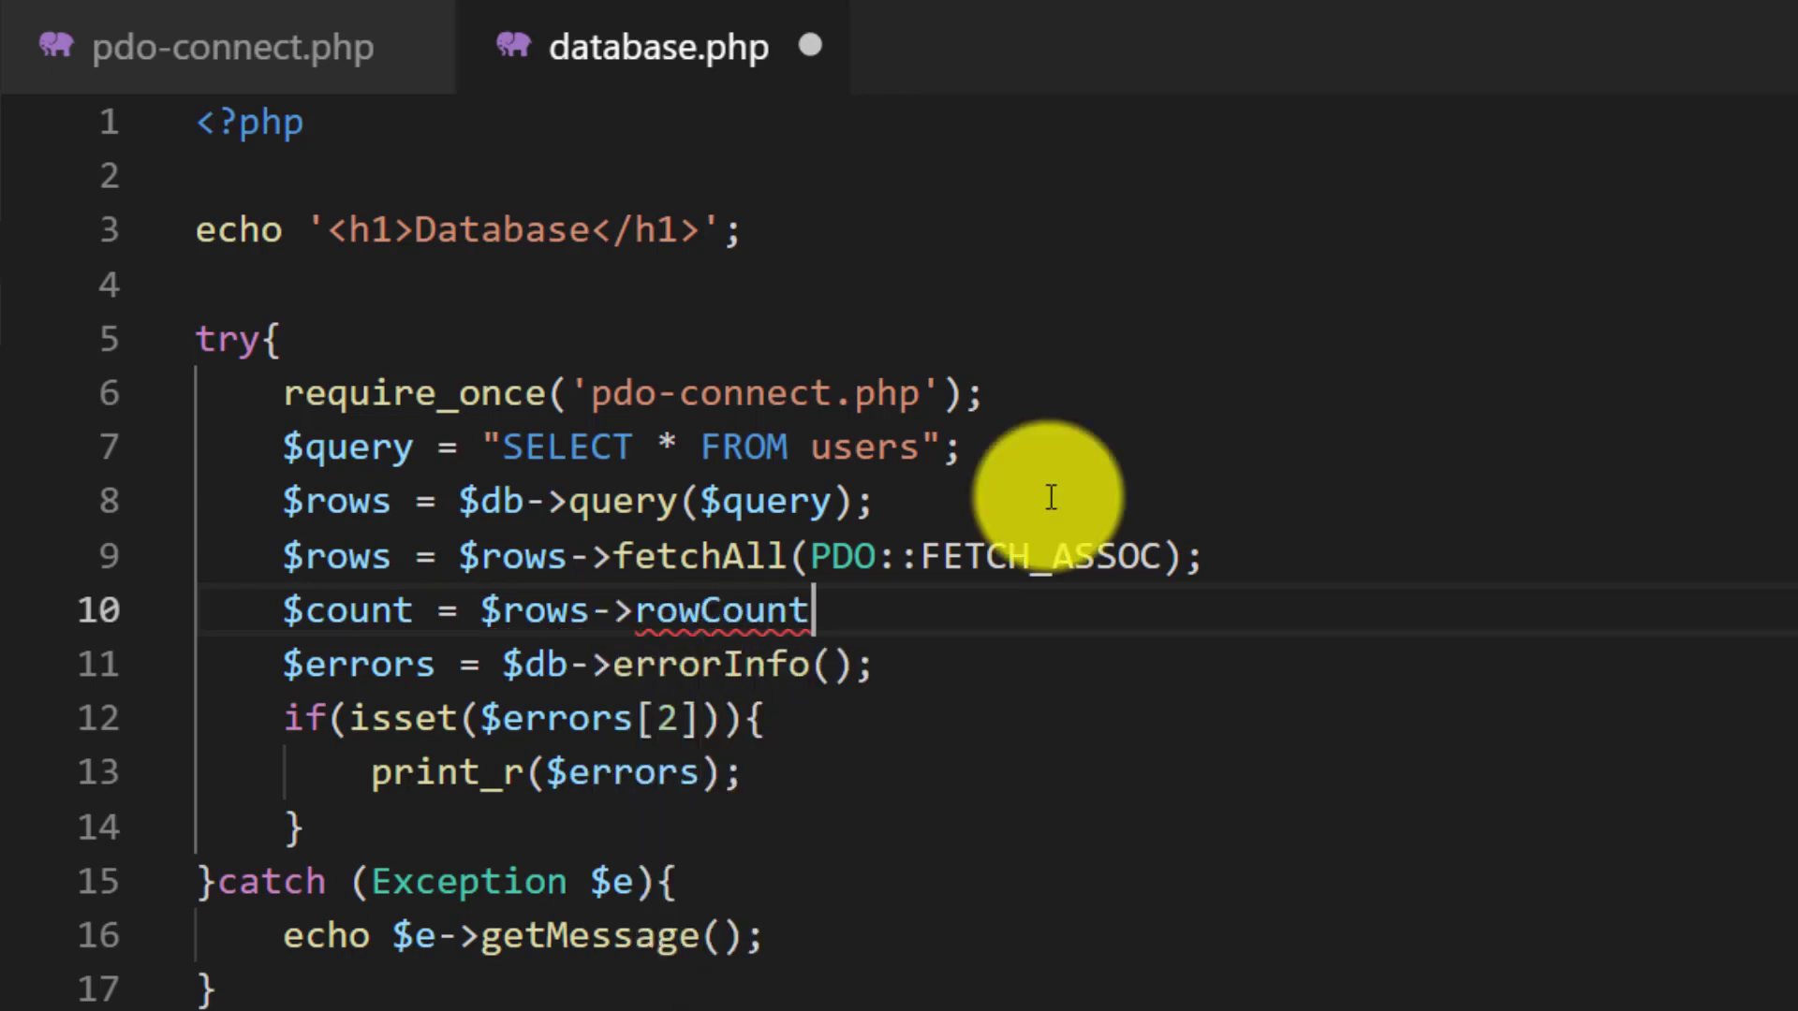
{"action": "type", "text": "()"}
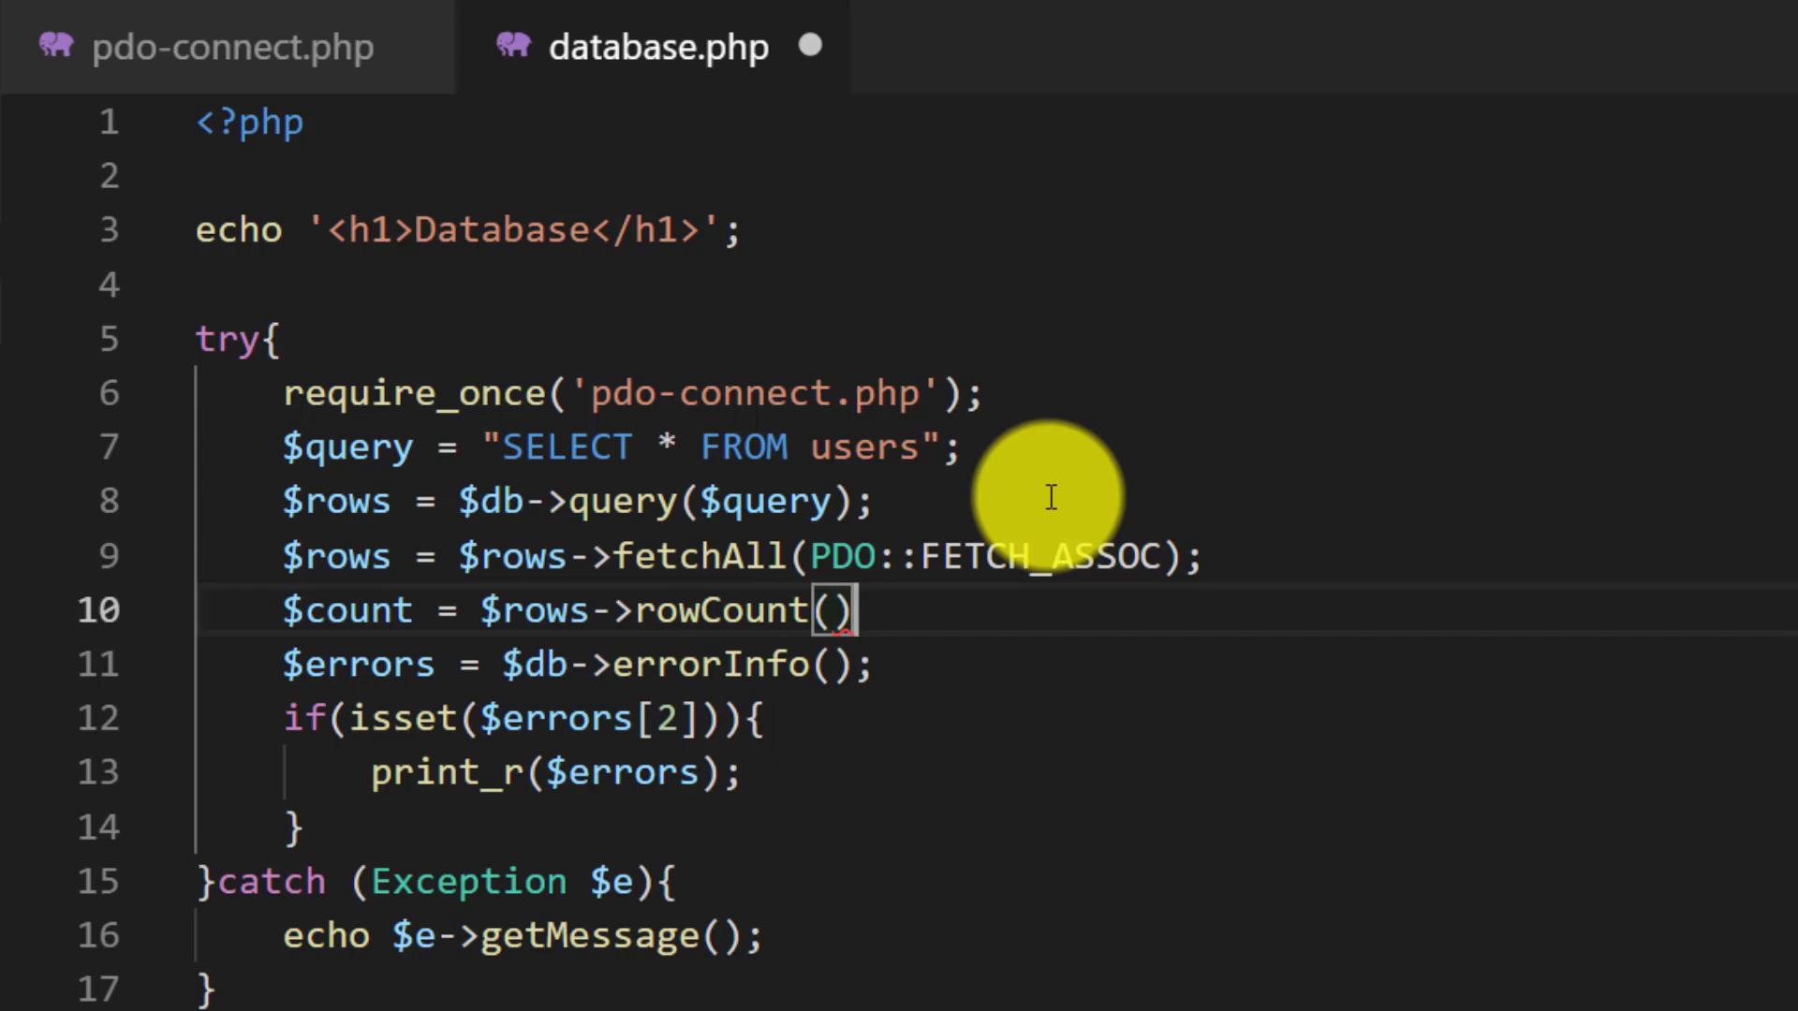
{"action": "type", "text": ";"}
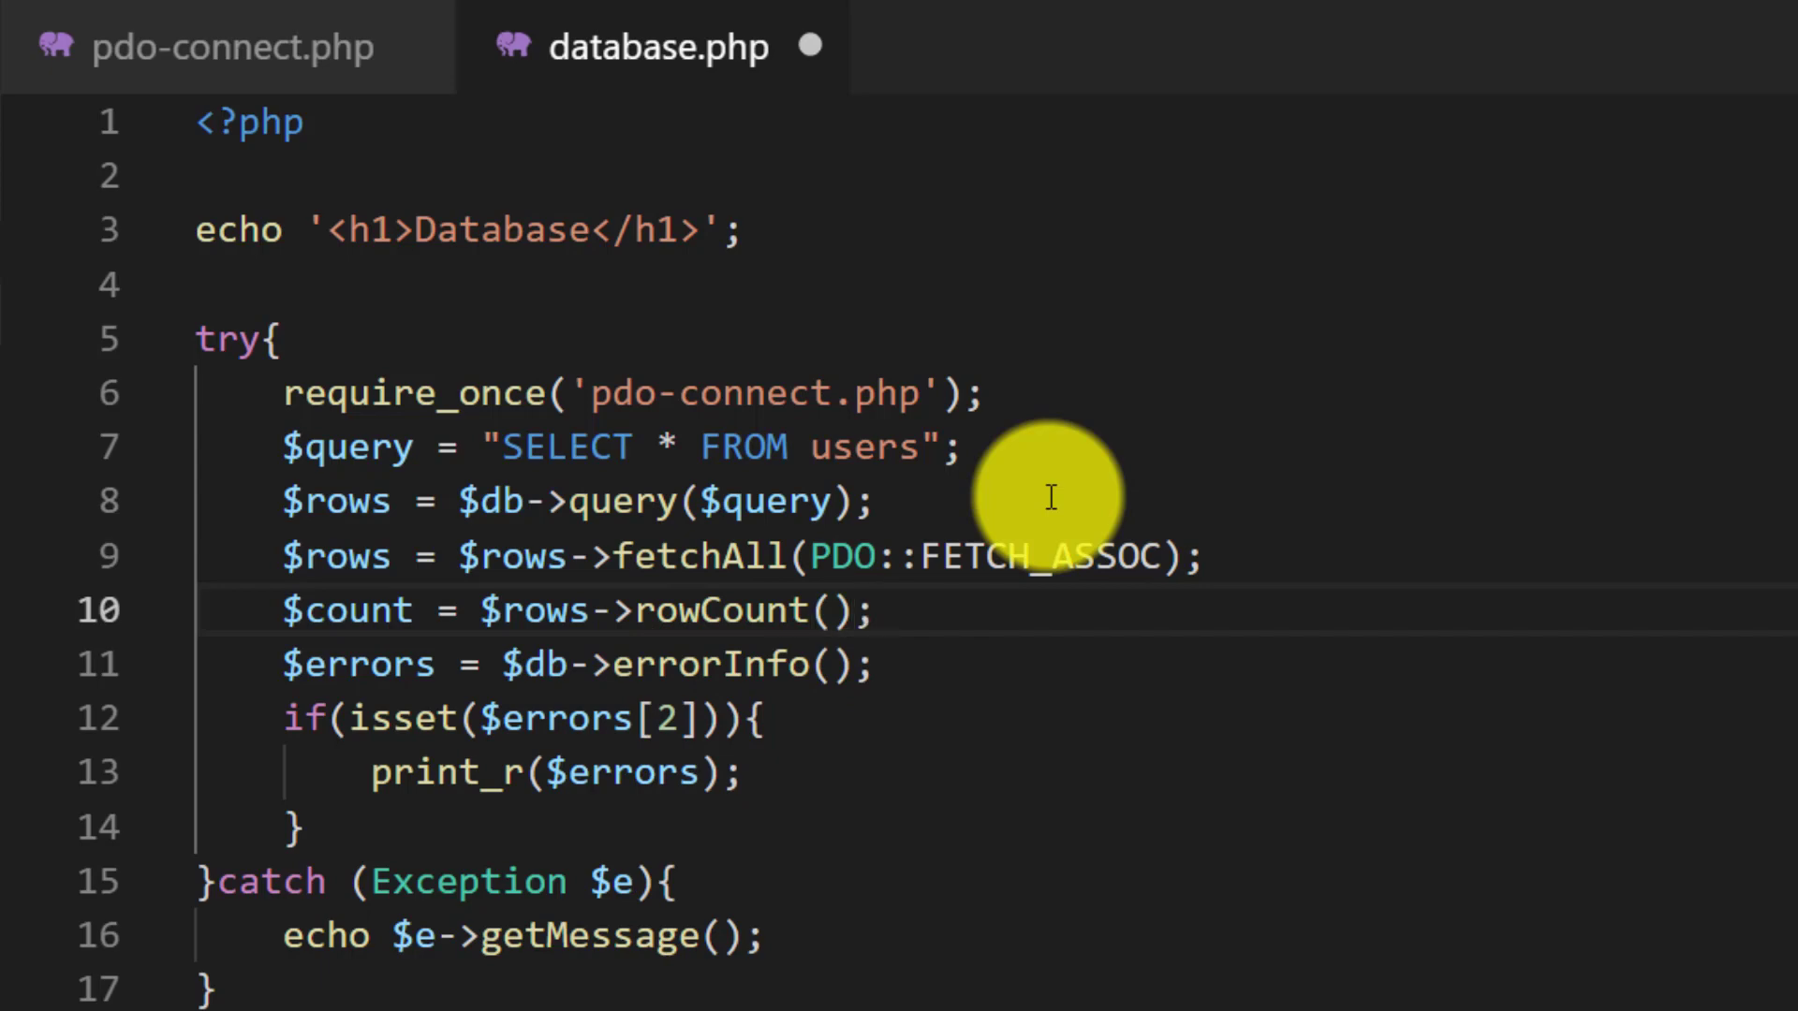
{"action": "triple_click", "coordinate": [573, 609]}
{"action": "type", "text": "echo"}
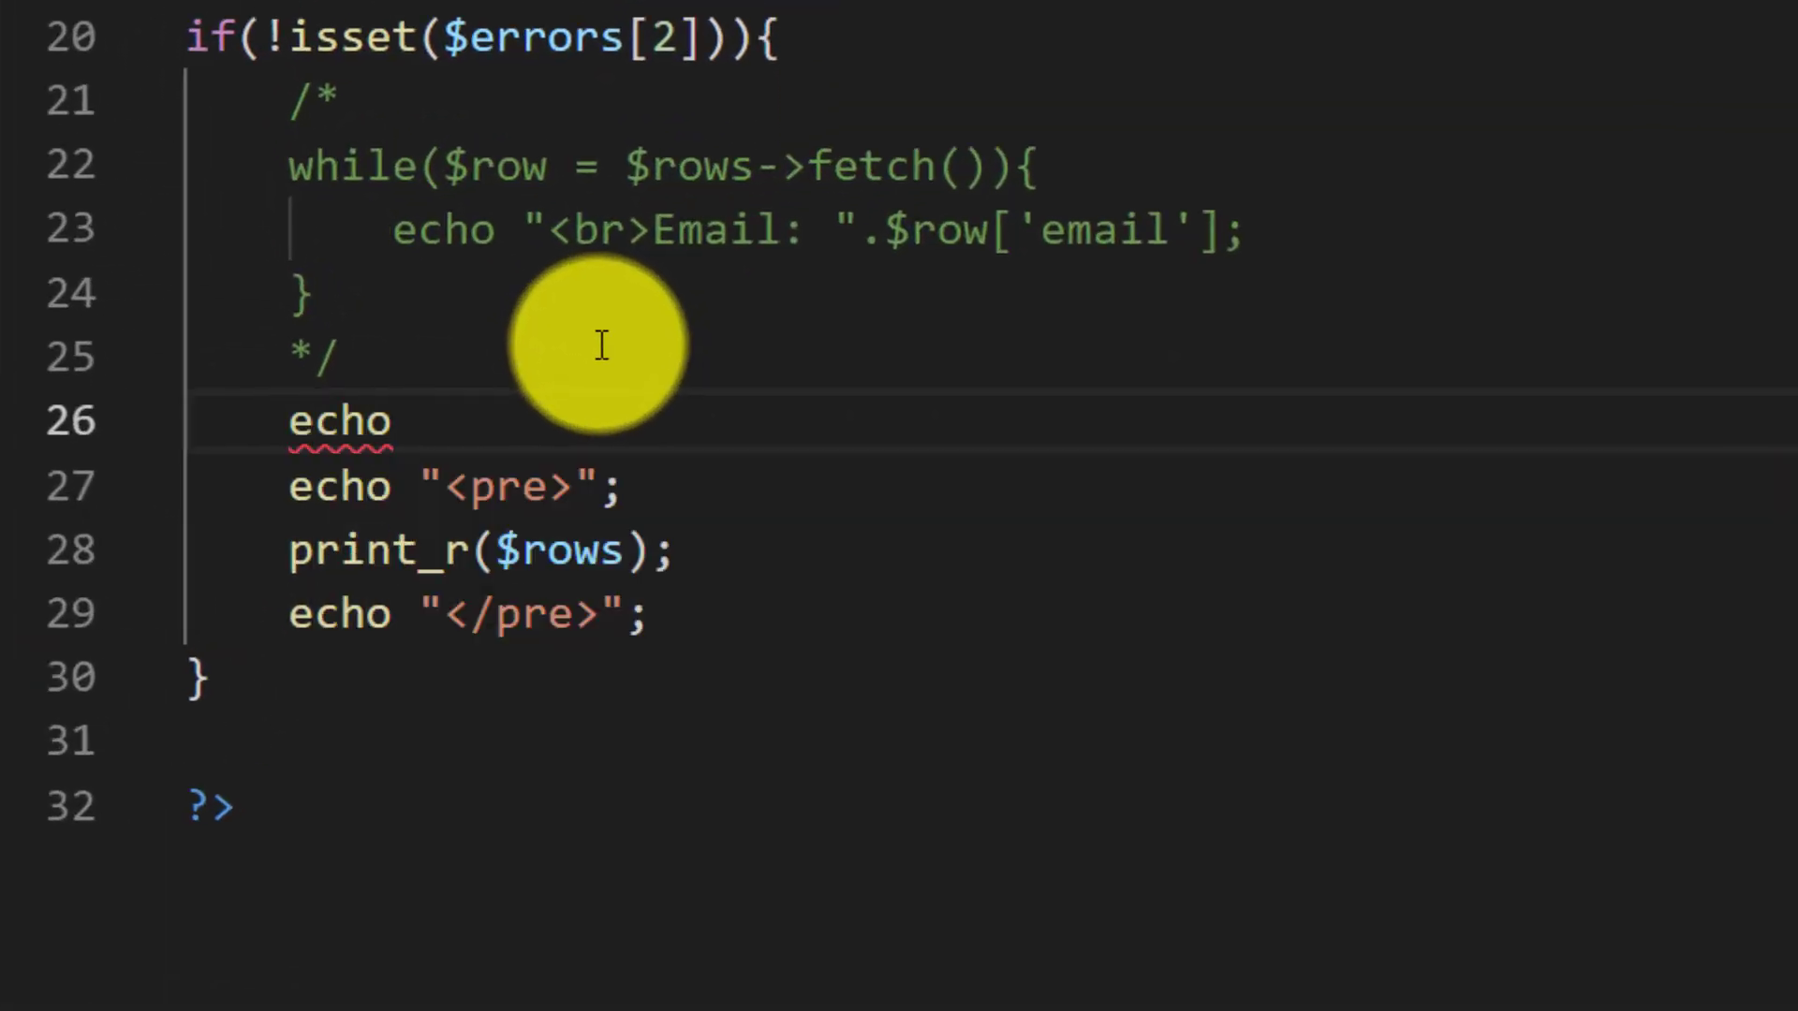
Echo "<br>Total records: $count" above the pre output block.
{"action": "type", "text": "\"<br>T\""}
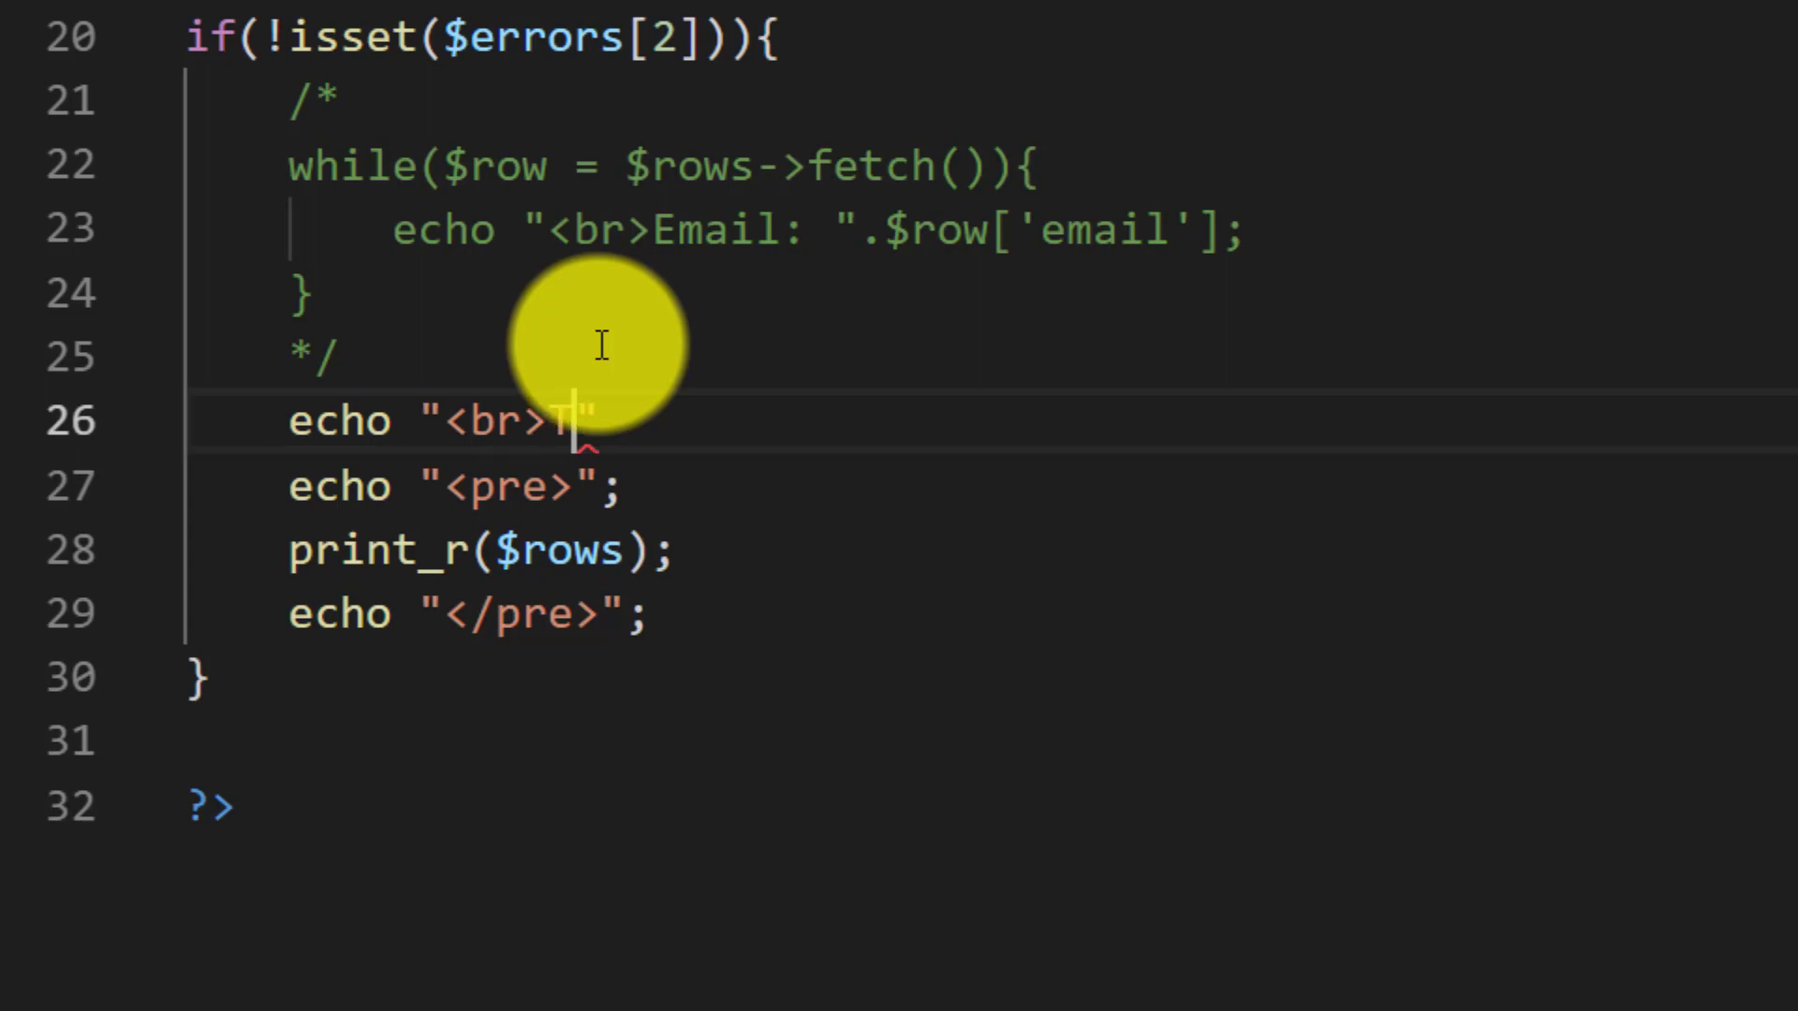
{"action": "type", "text": "otal re"}
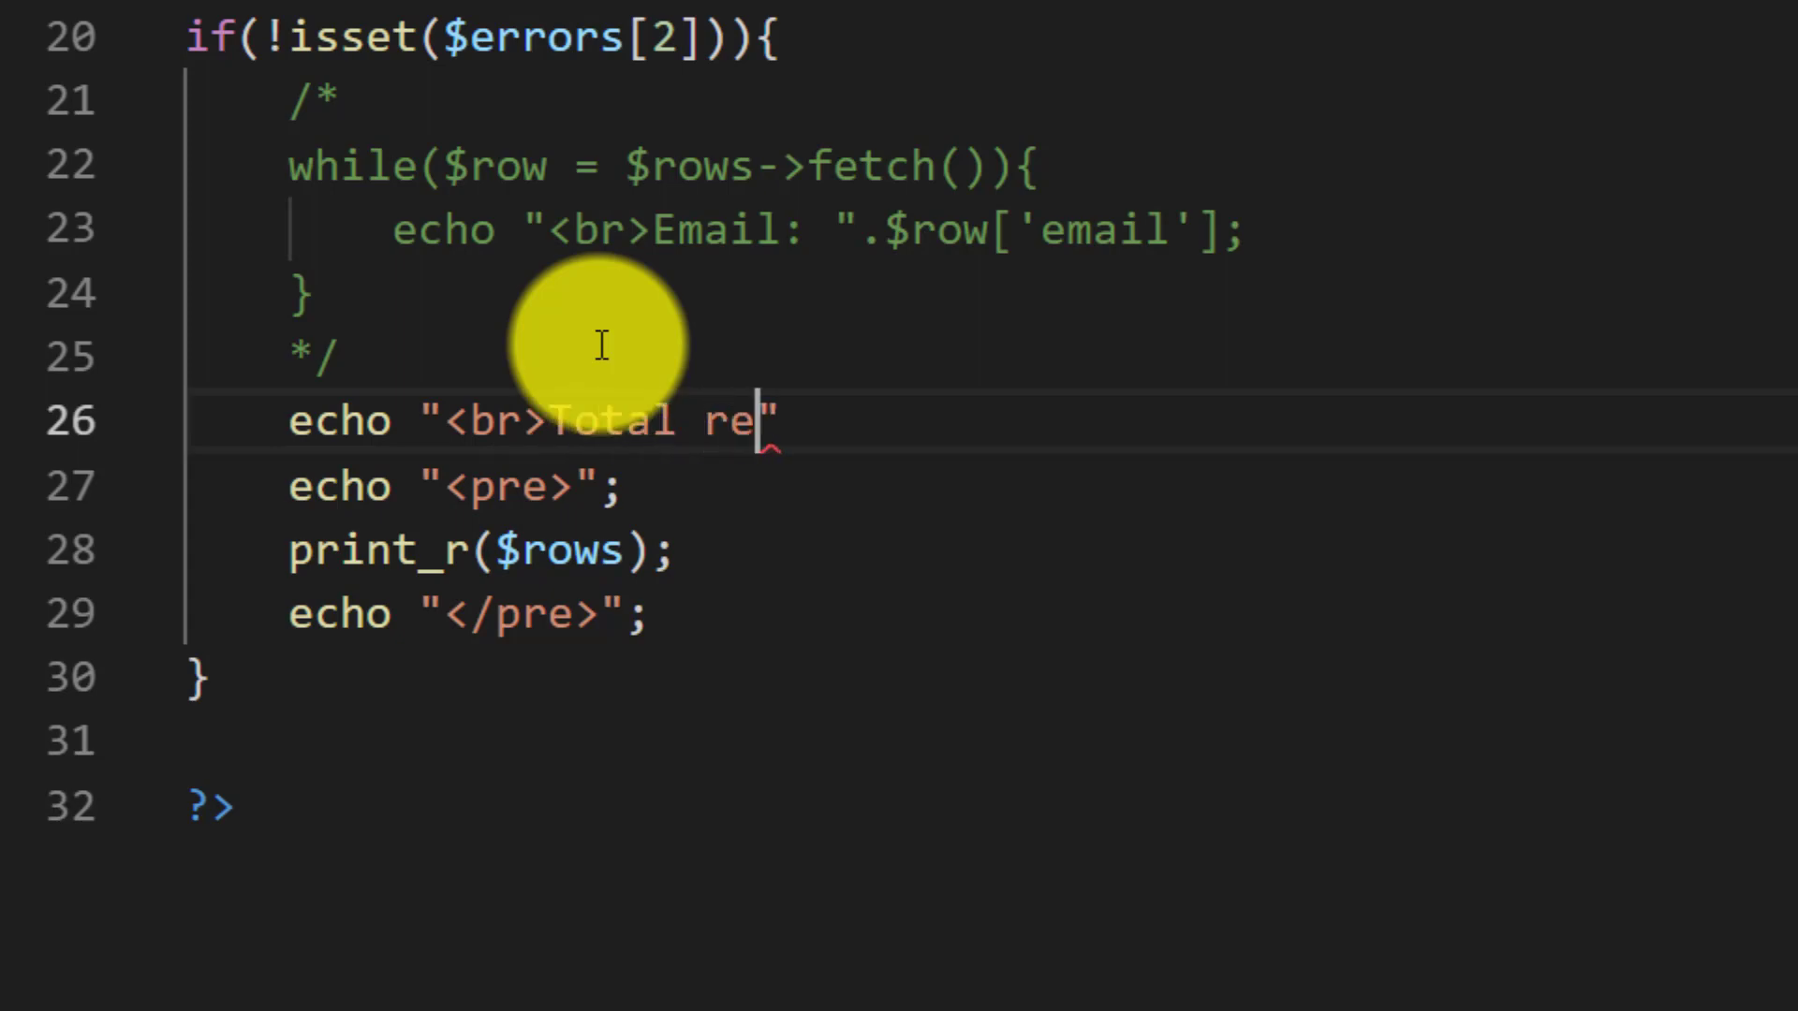
{"action": "type", "text": "cords:"}
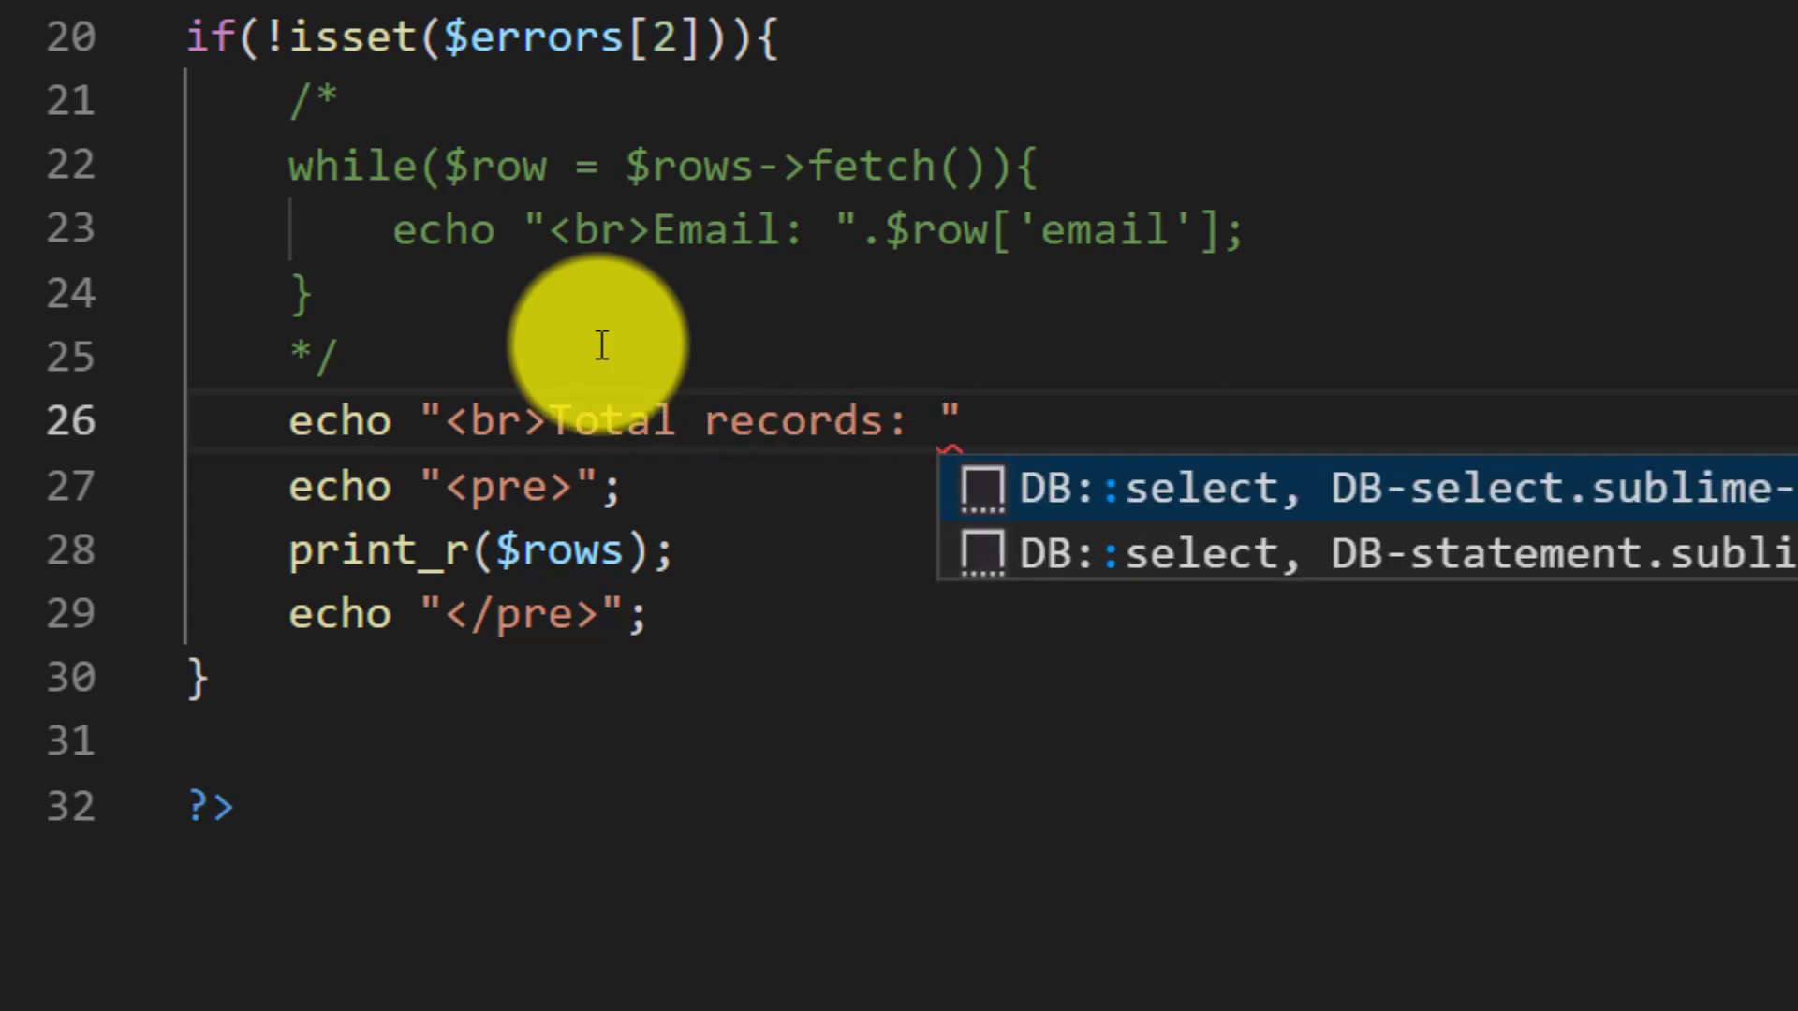
{"action": "type", "text": "$count = $rows->rowCount();"}
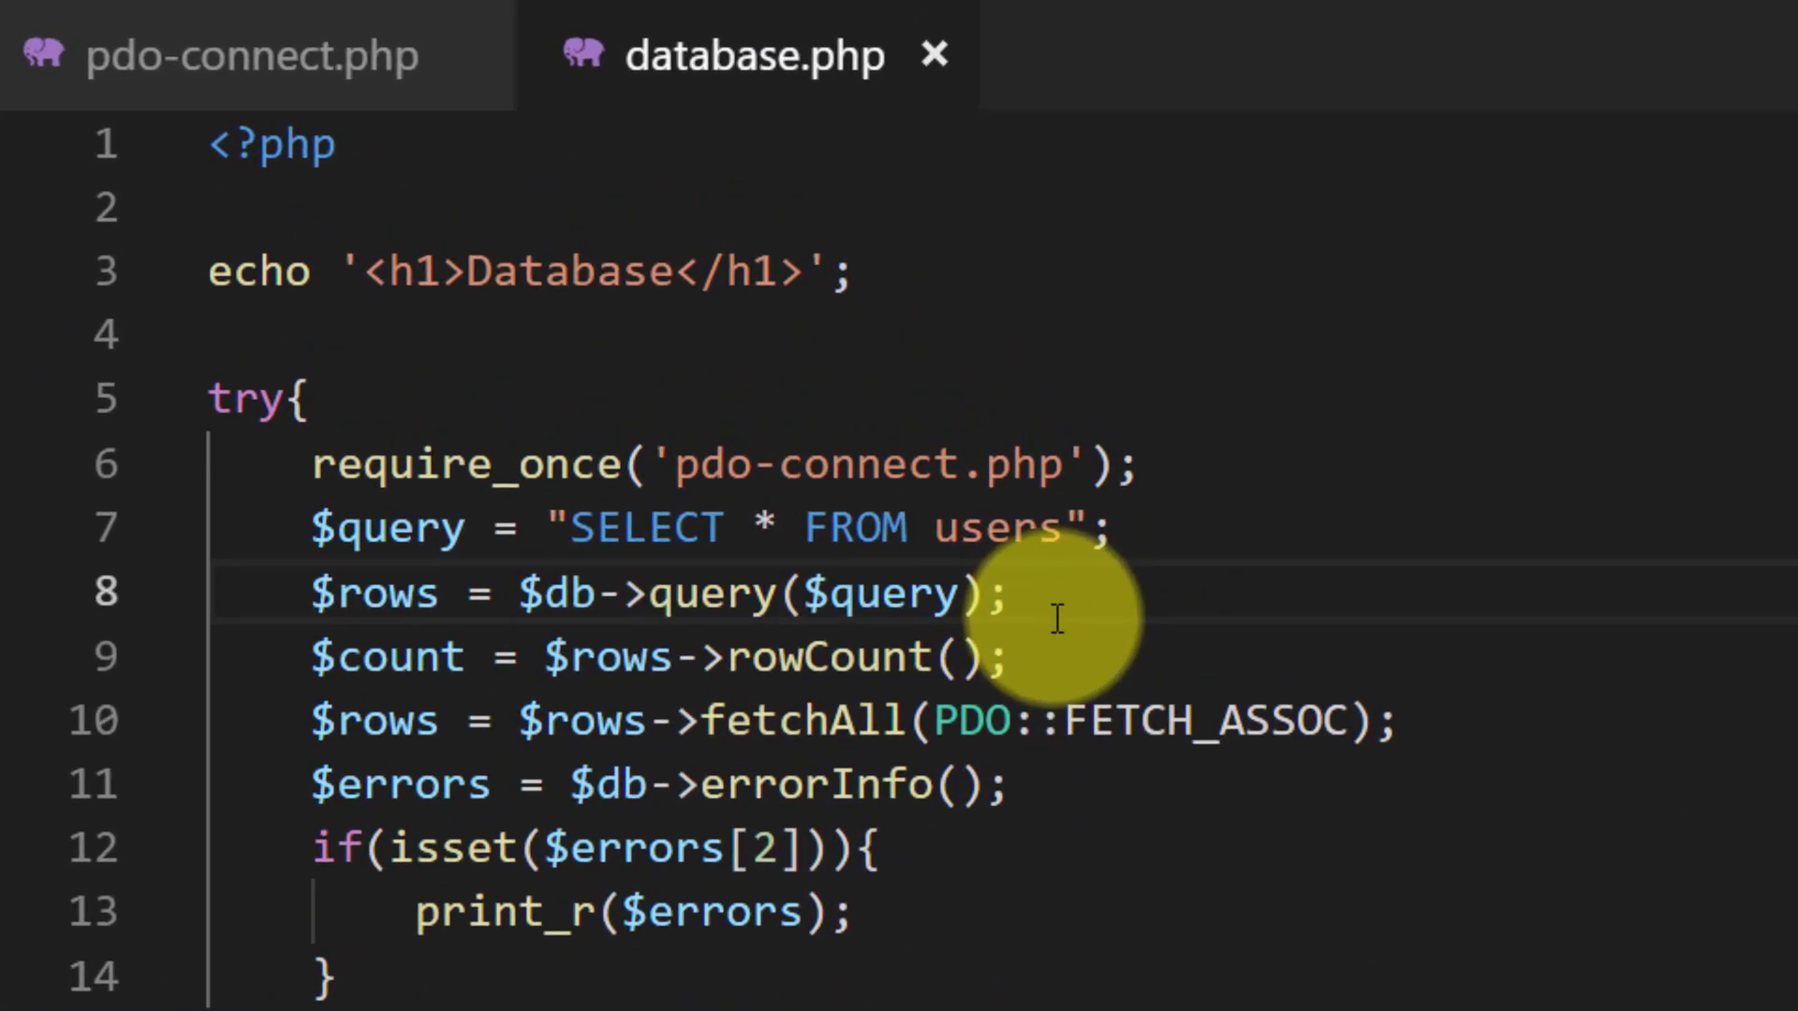
Wrap the fetchAll conversion in a /* comment so $rows stays a statement.
{"action": "type", "text": "/*"}
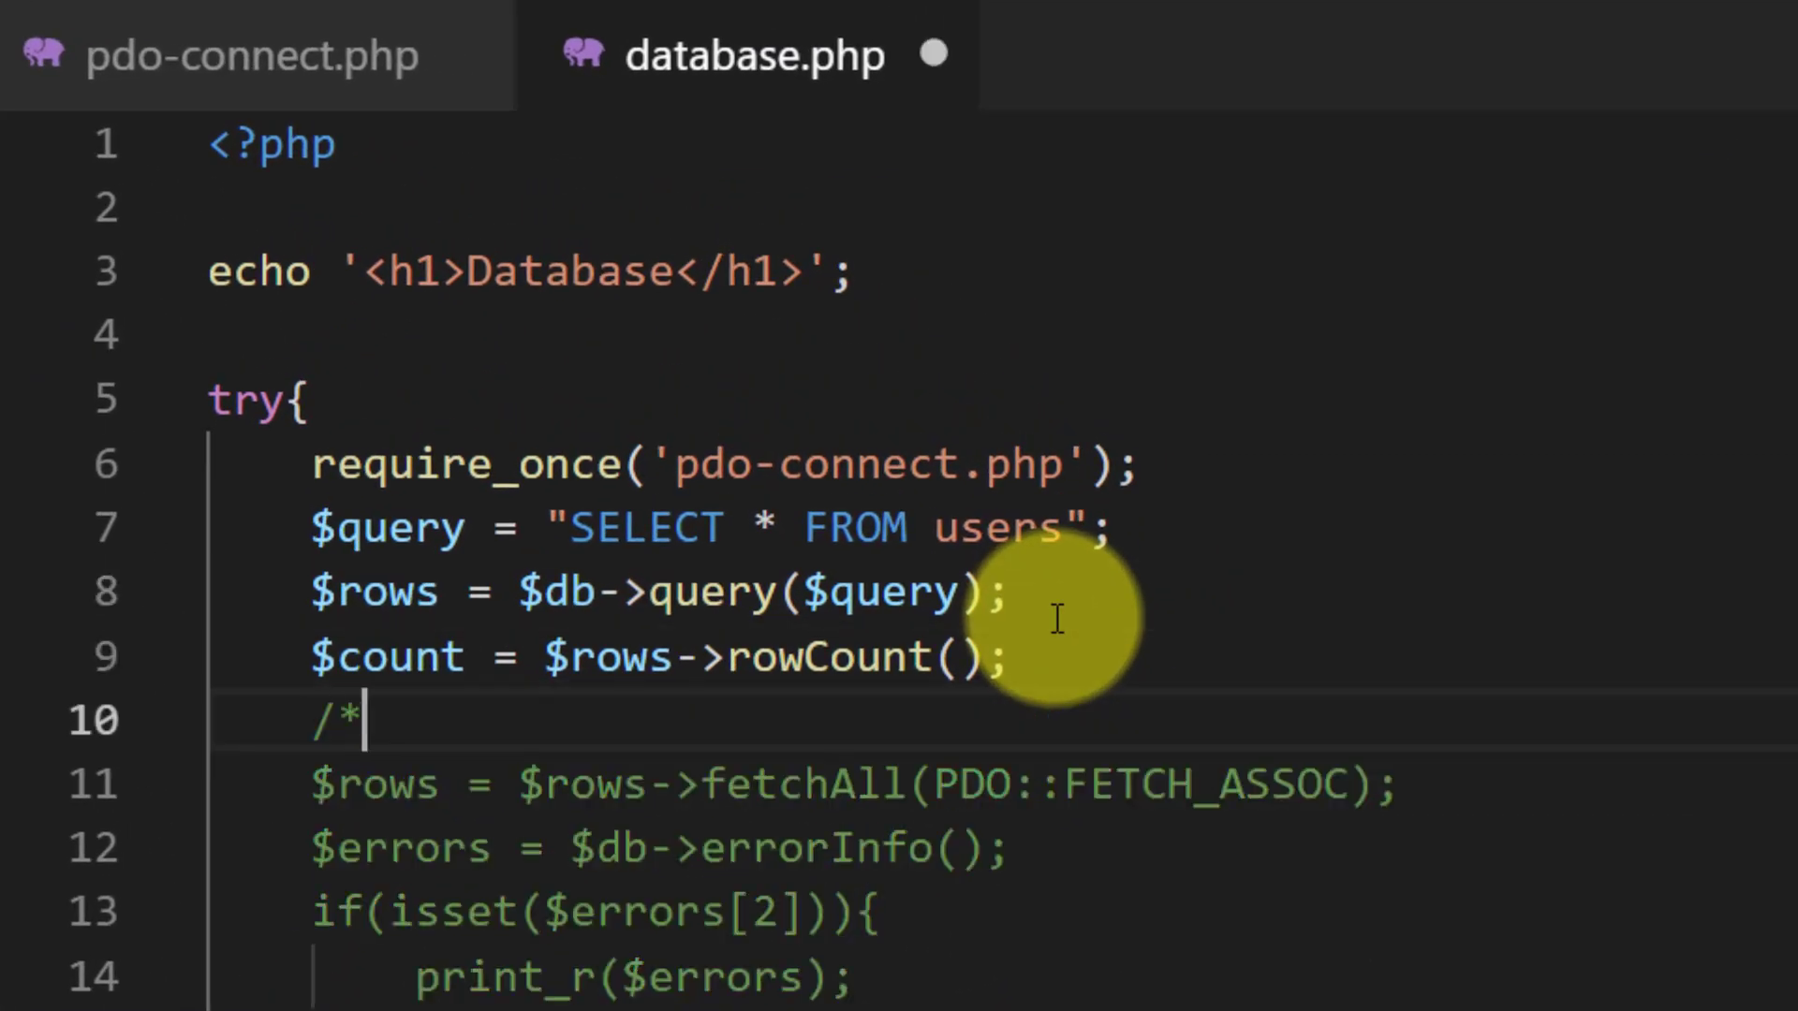
{"action": "key", "text": "Enter"}
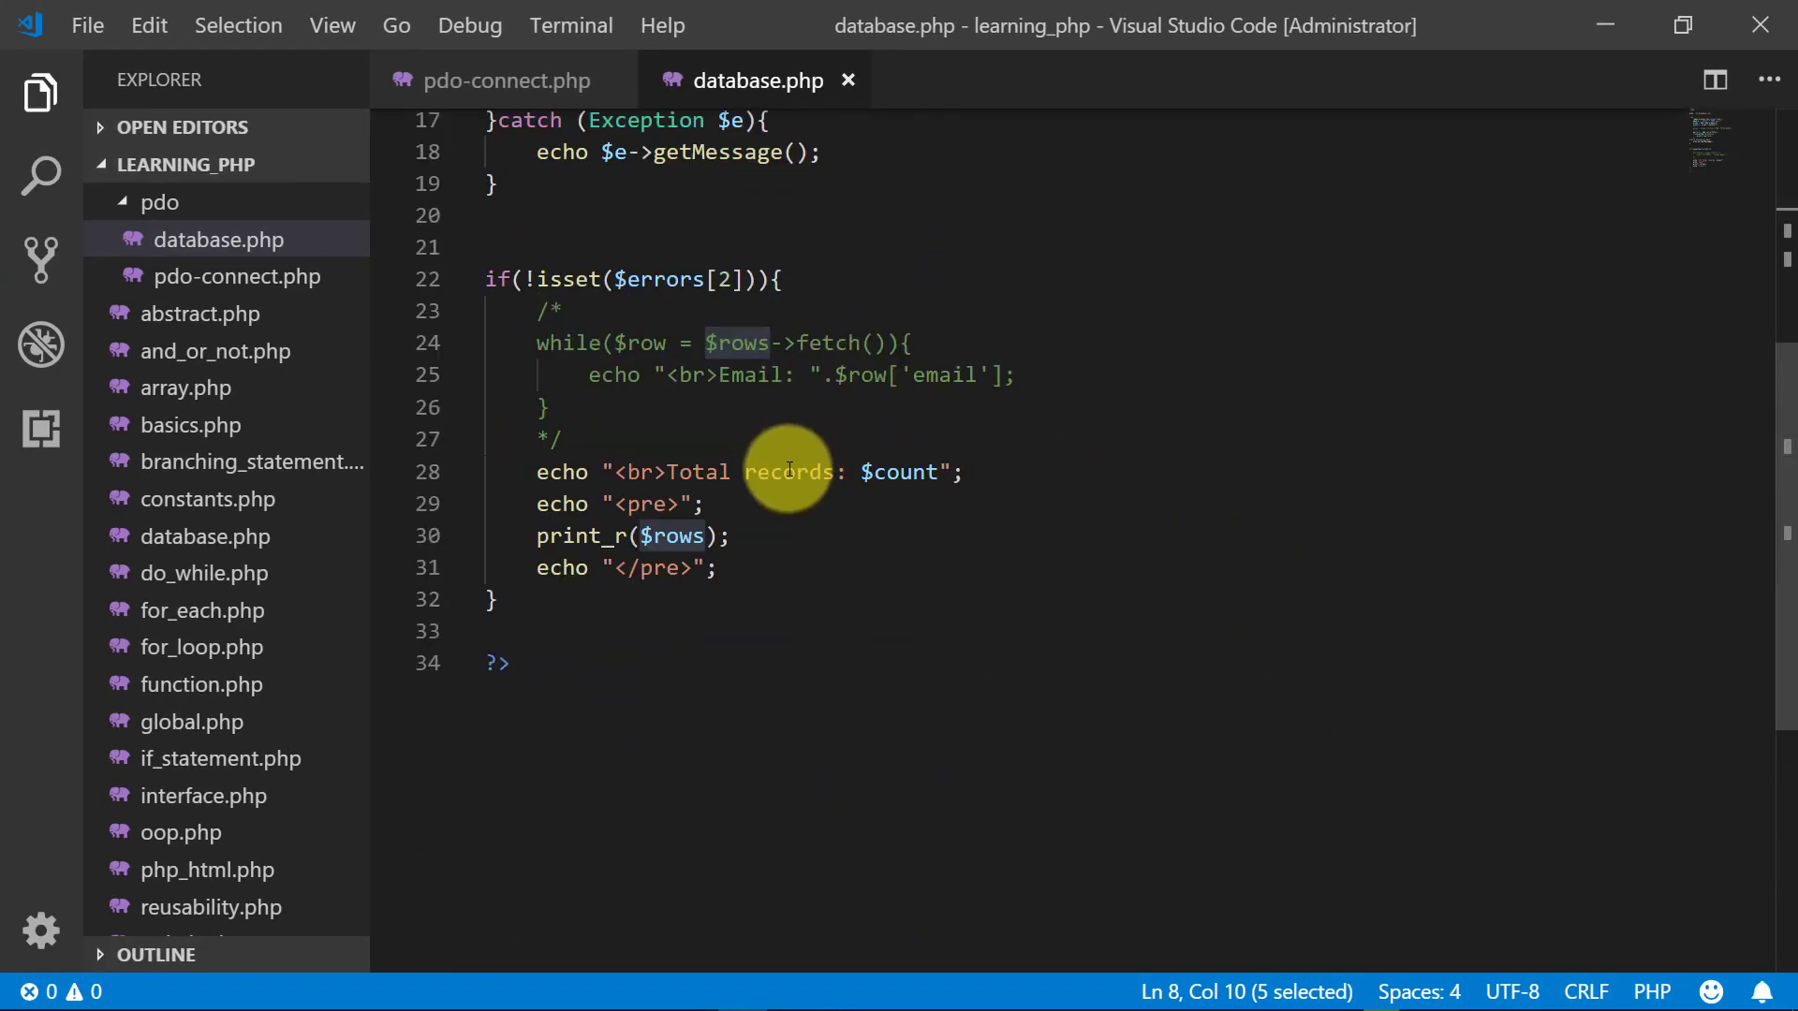
{"action": "mouse_move", "coordinate": [708, 455]}
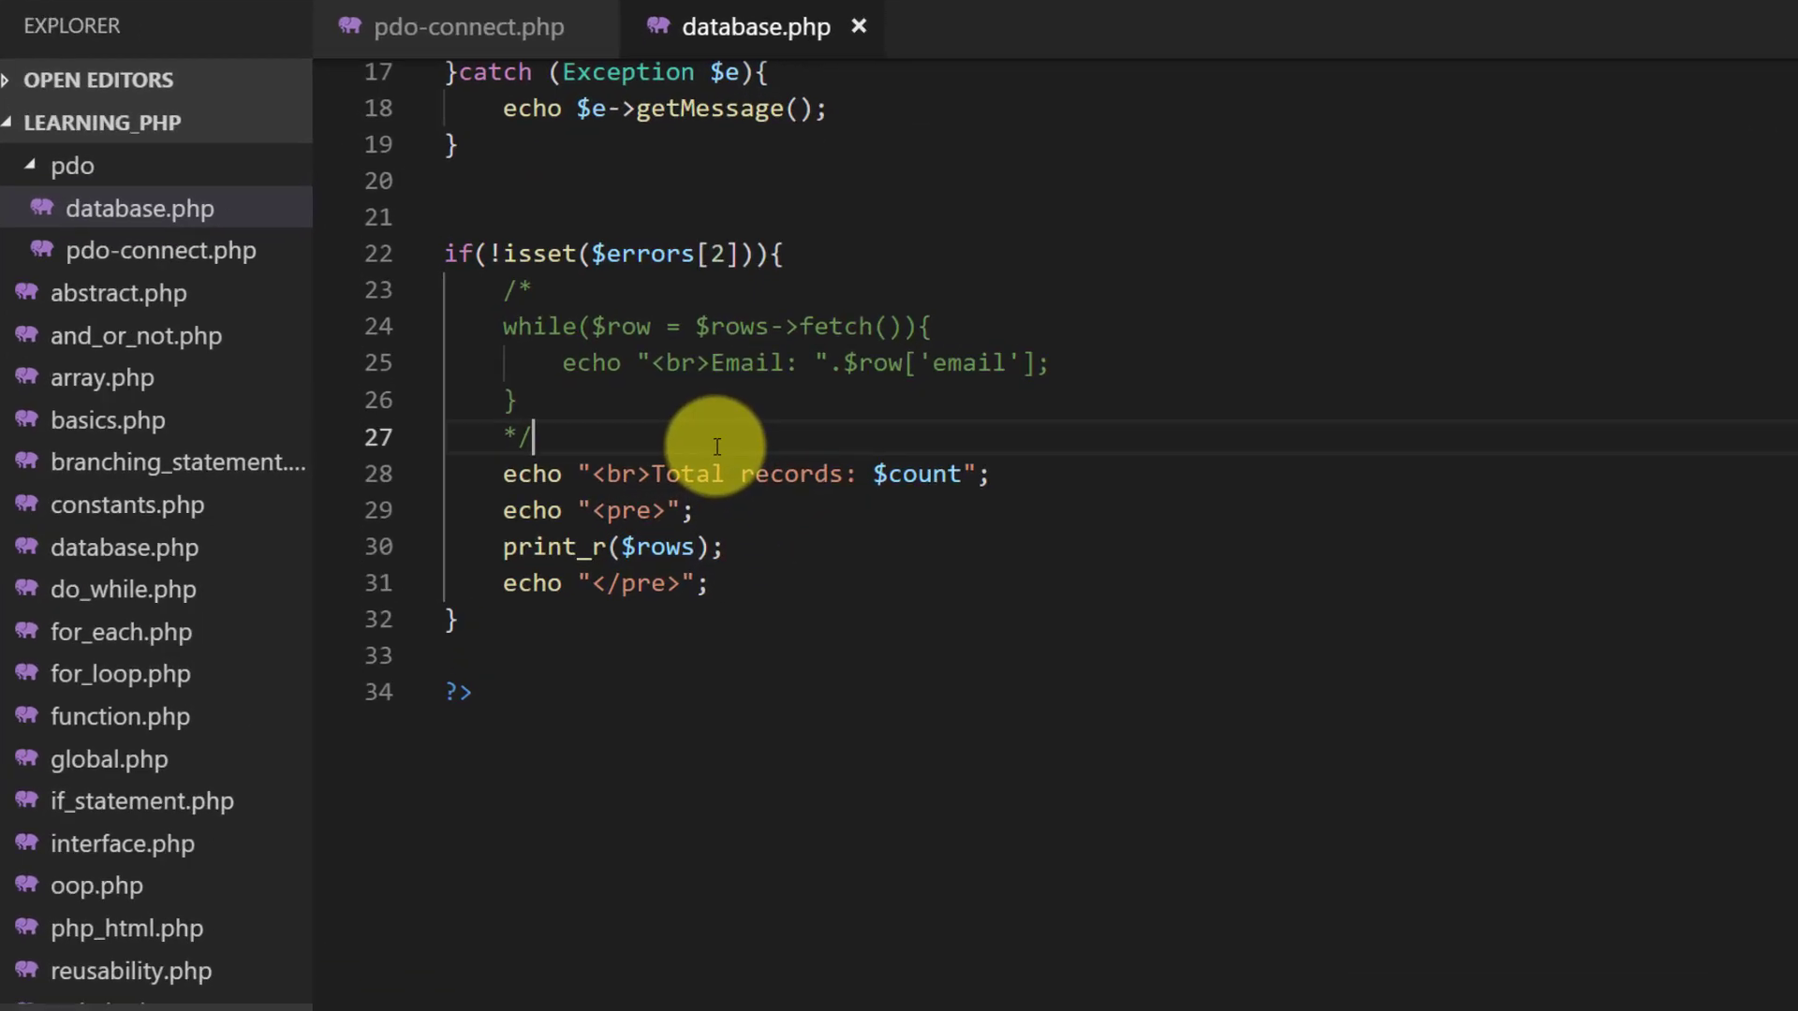
Start a while($col = $rows->fetchColumn(1)) loop over the result rows.
{"action": "type", "text": "while"}
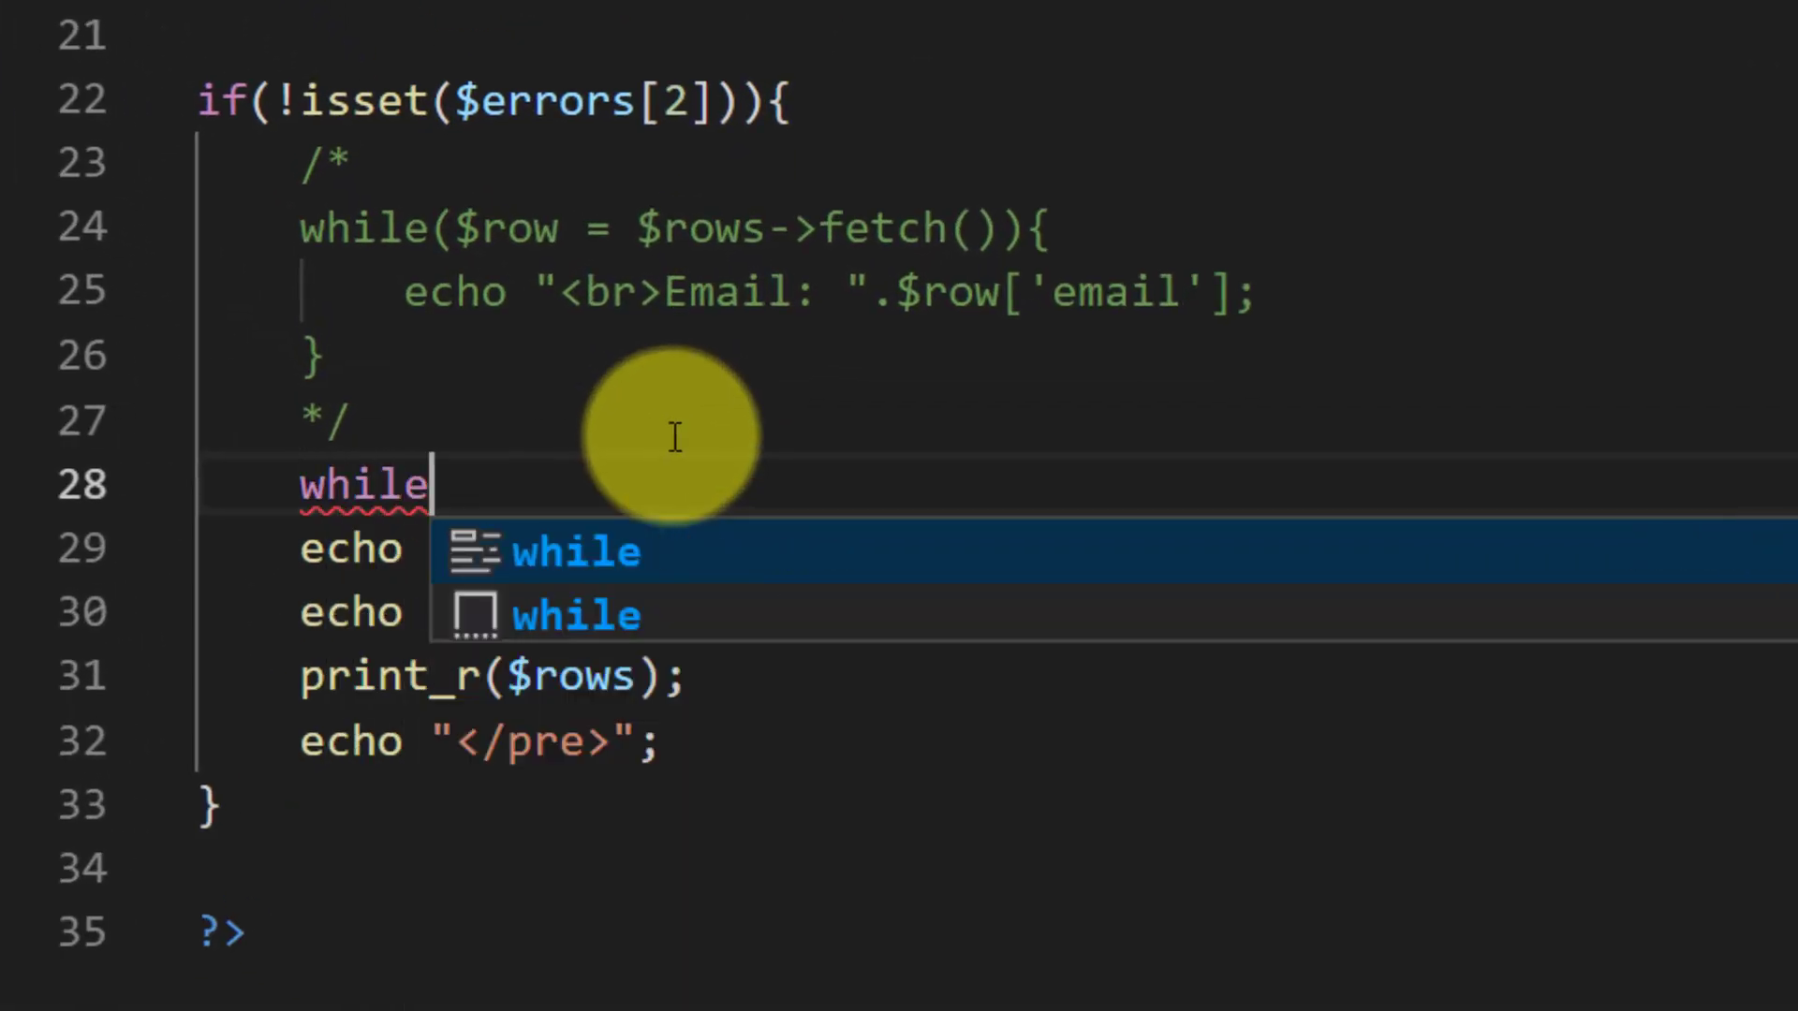
{"action": "type", "text": "($"}
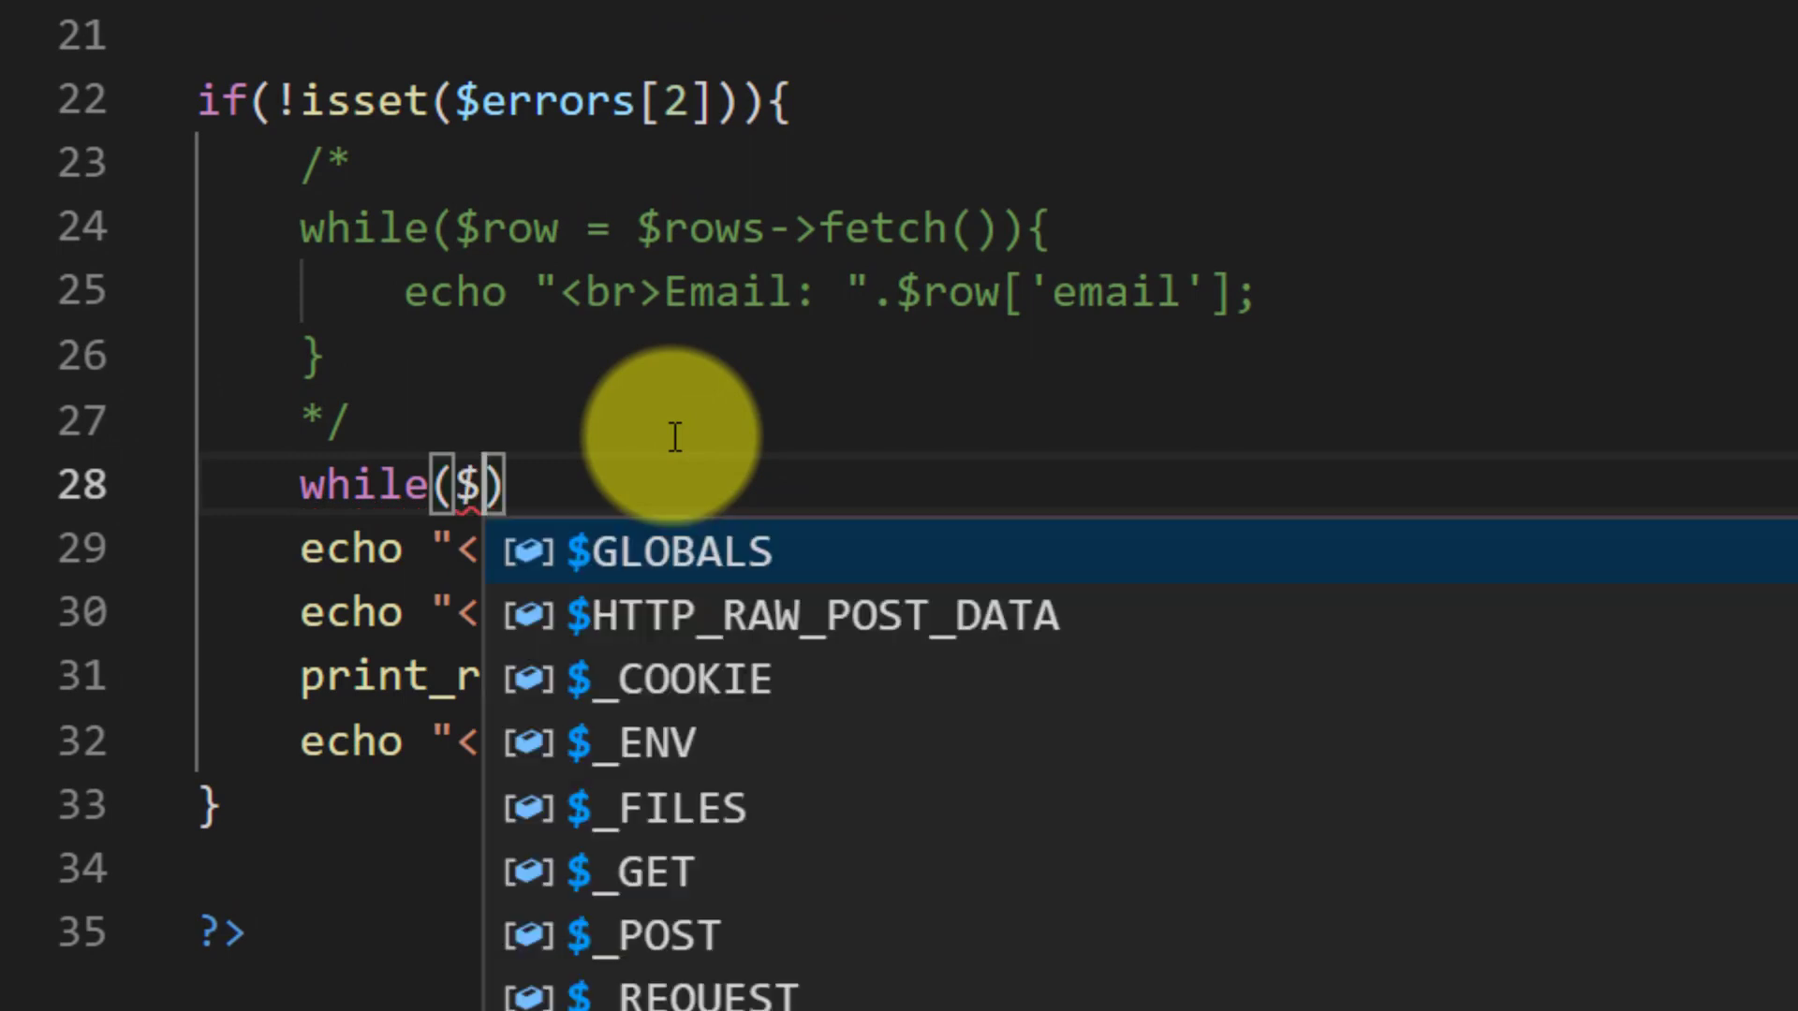
{"action": "type", "text": "col ="}
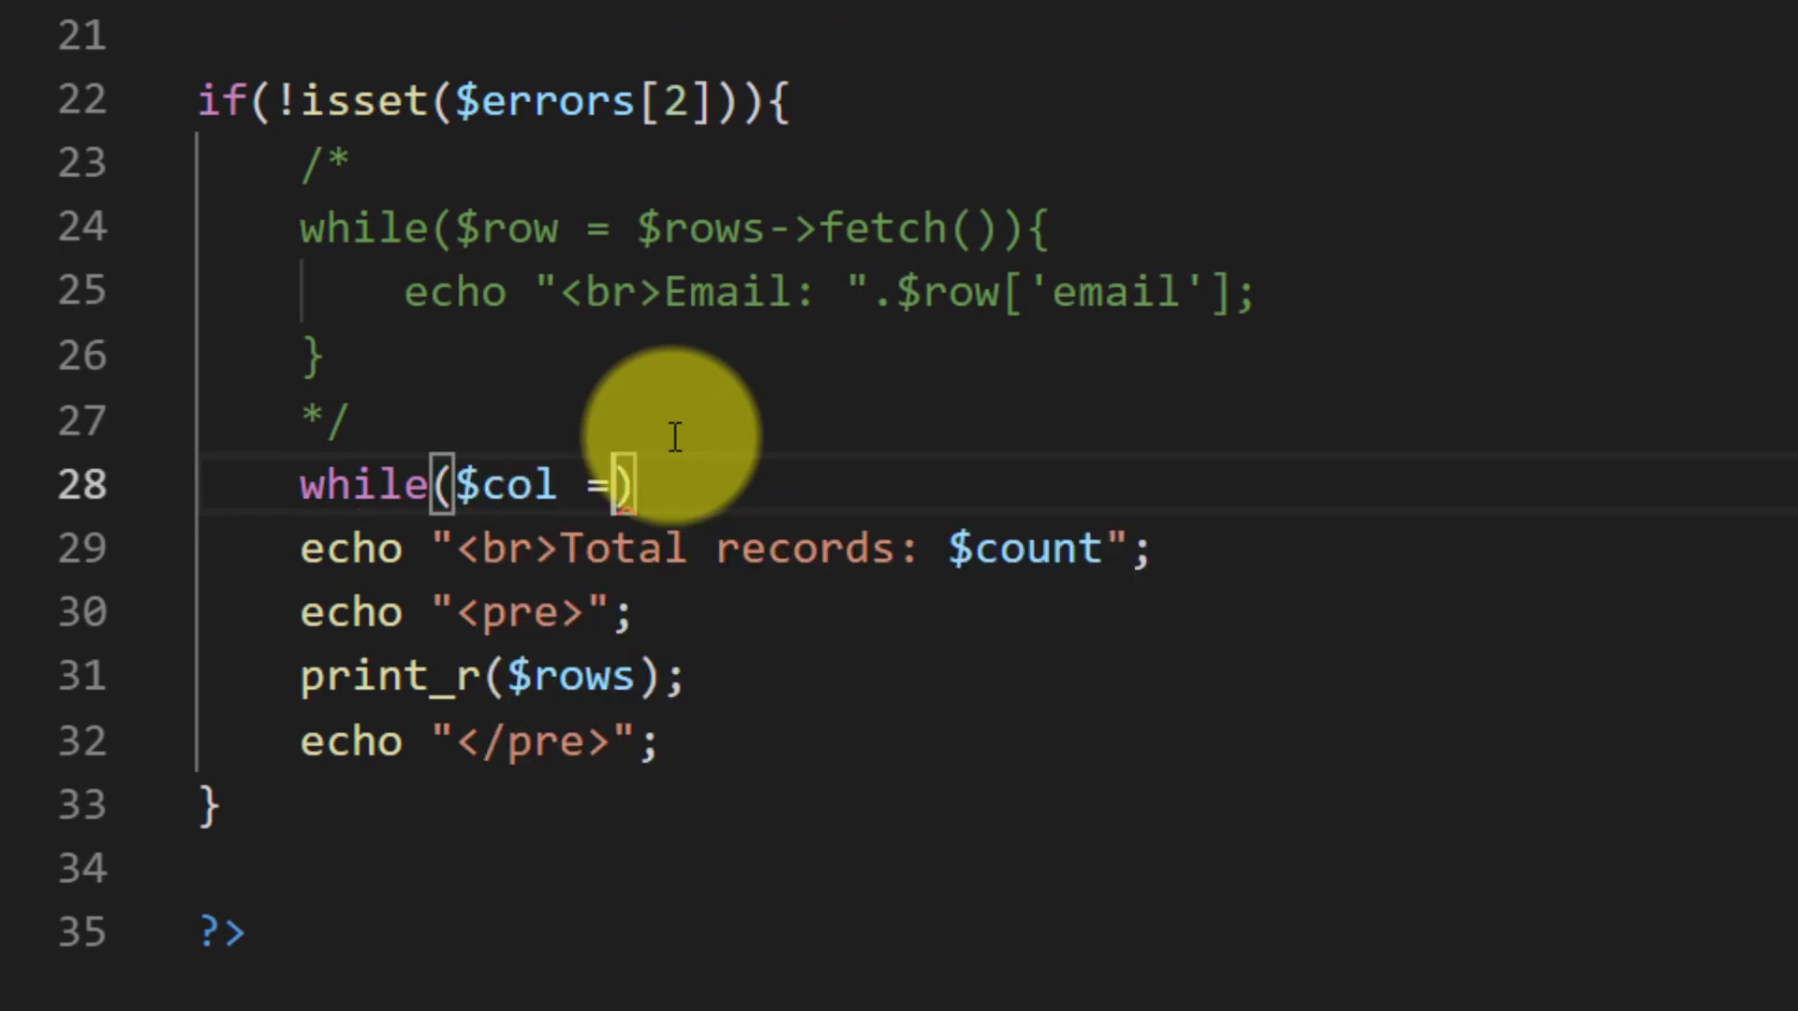
{"action": "type", "text": "$rows"}
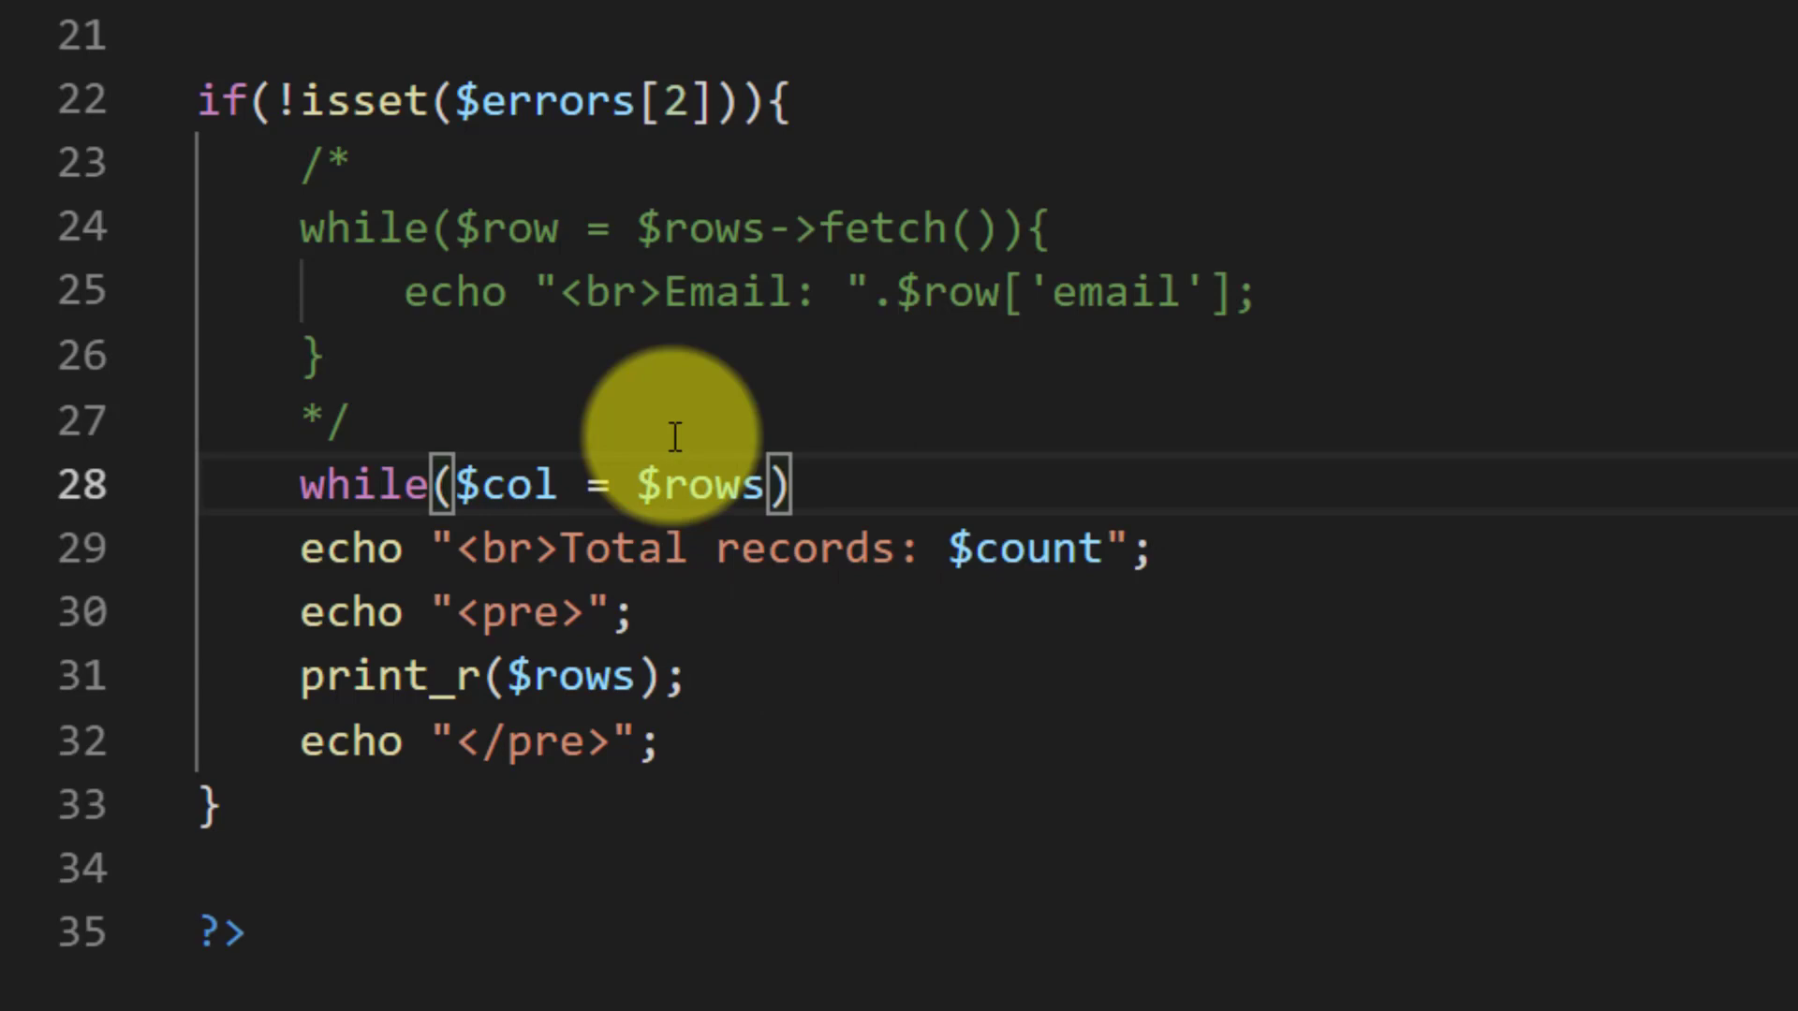
{"action": "type", "text": "->fetch"}
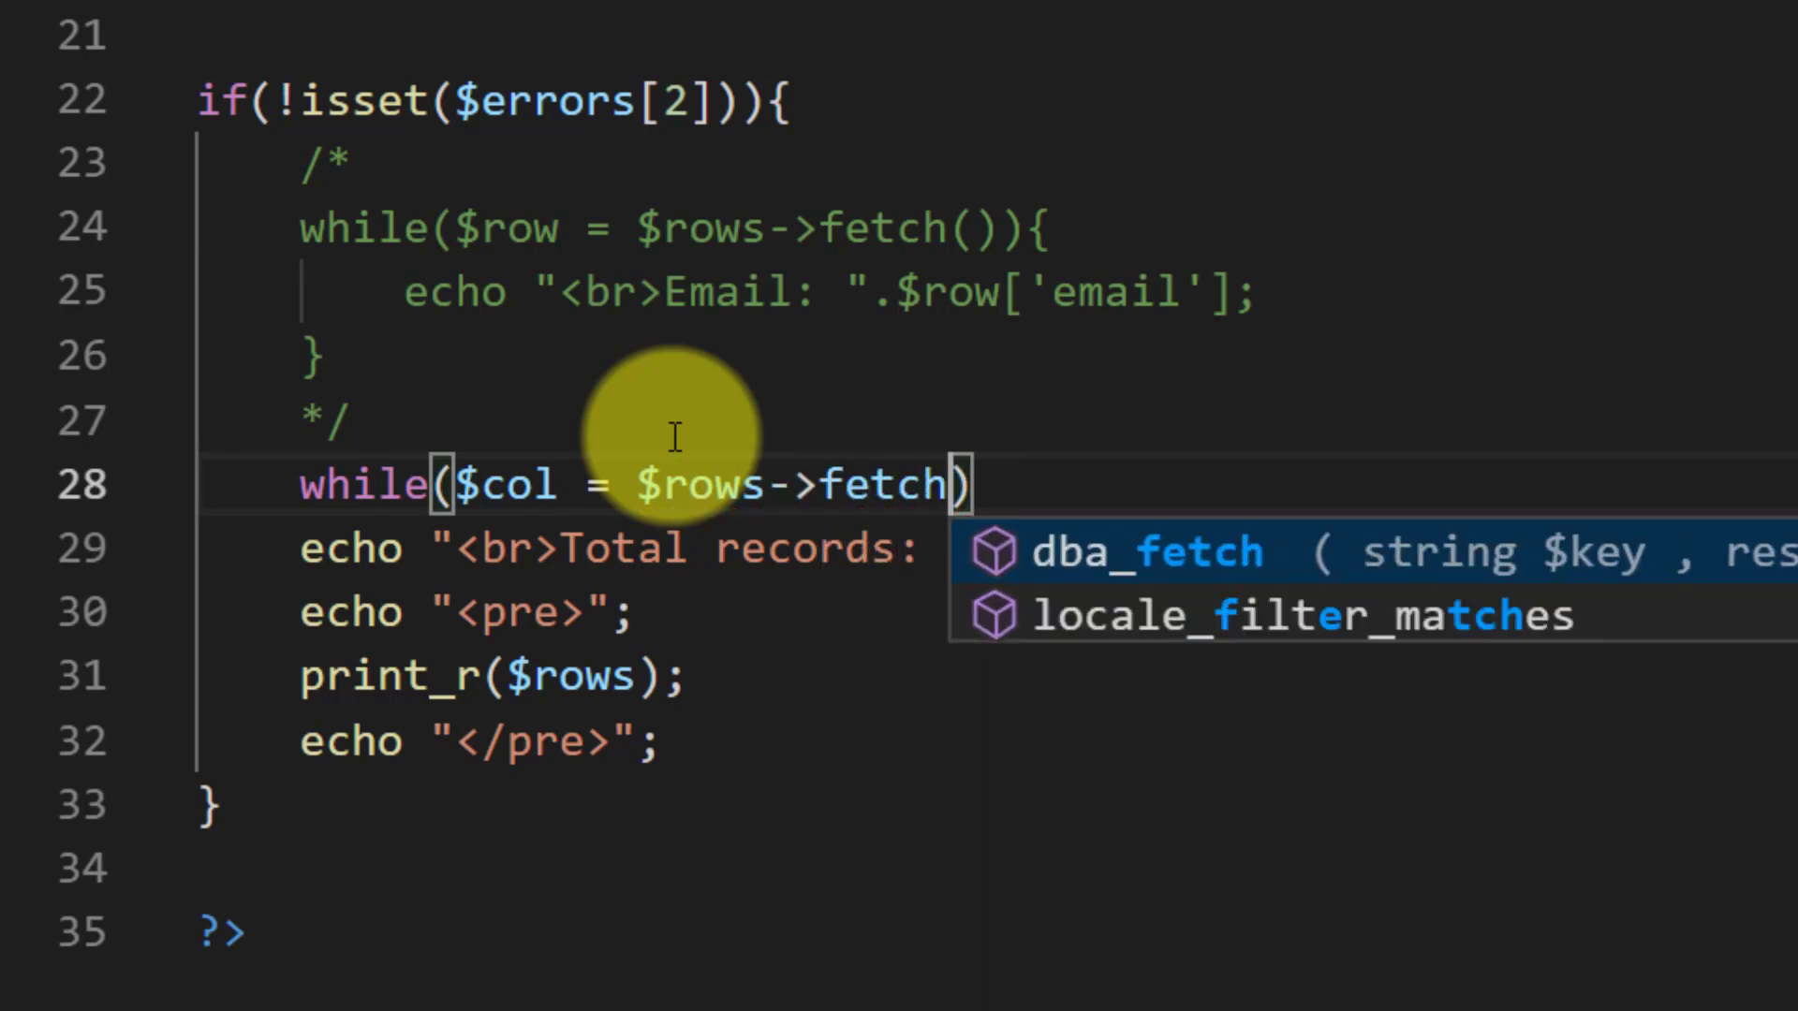
{"action": "type", "text": "Column"}
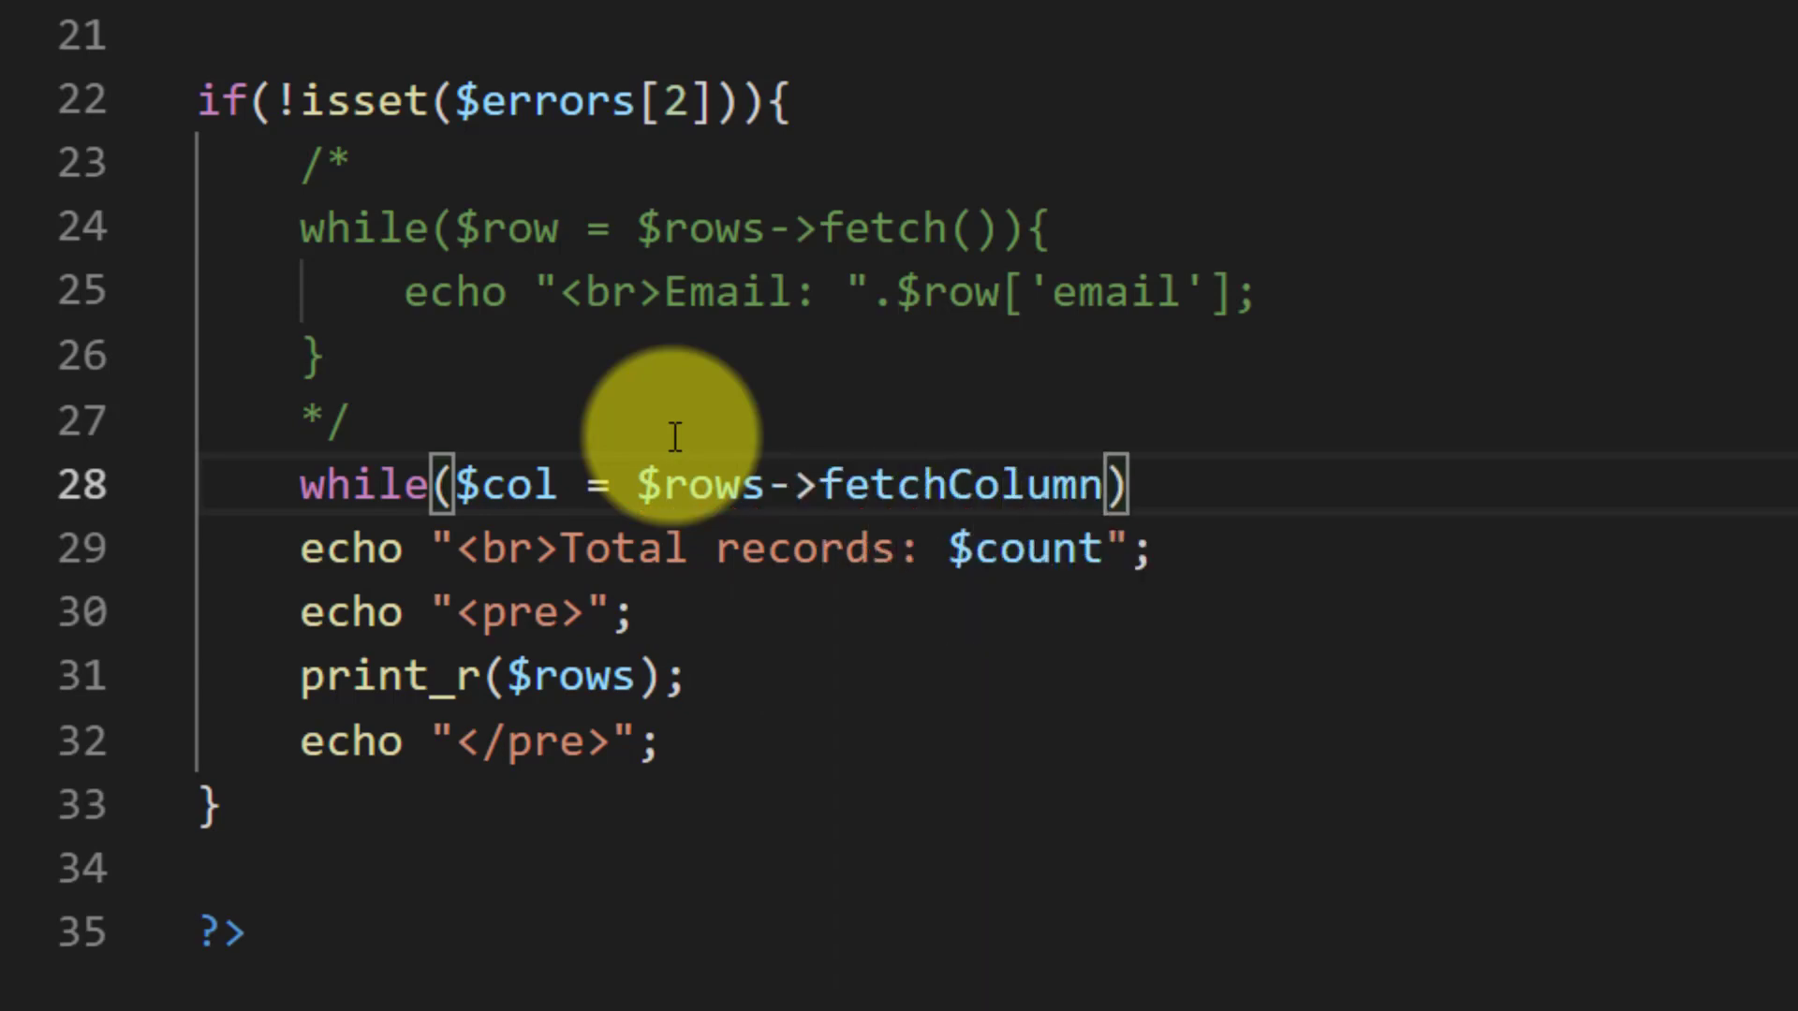
{"action": "type", "text": "()"}
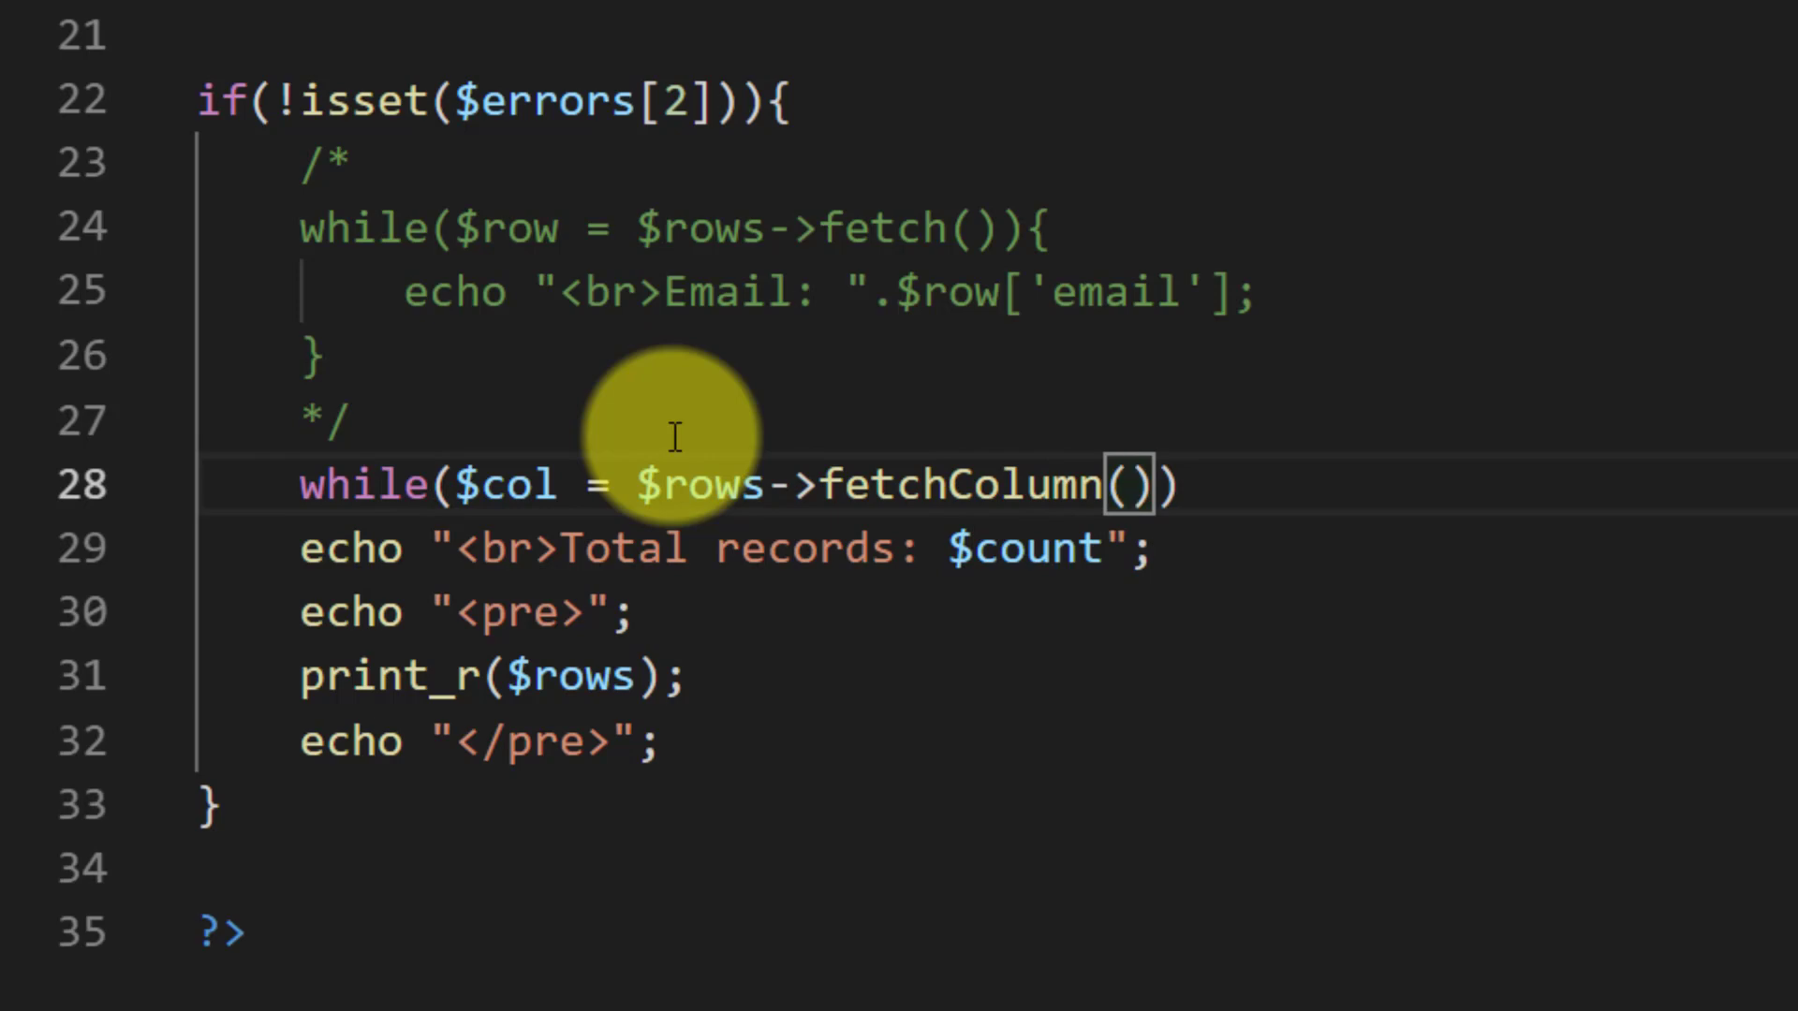
{"action": "type", "text": "1"}
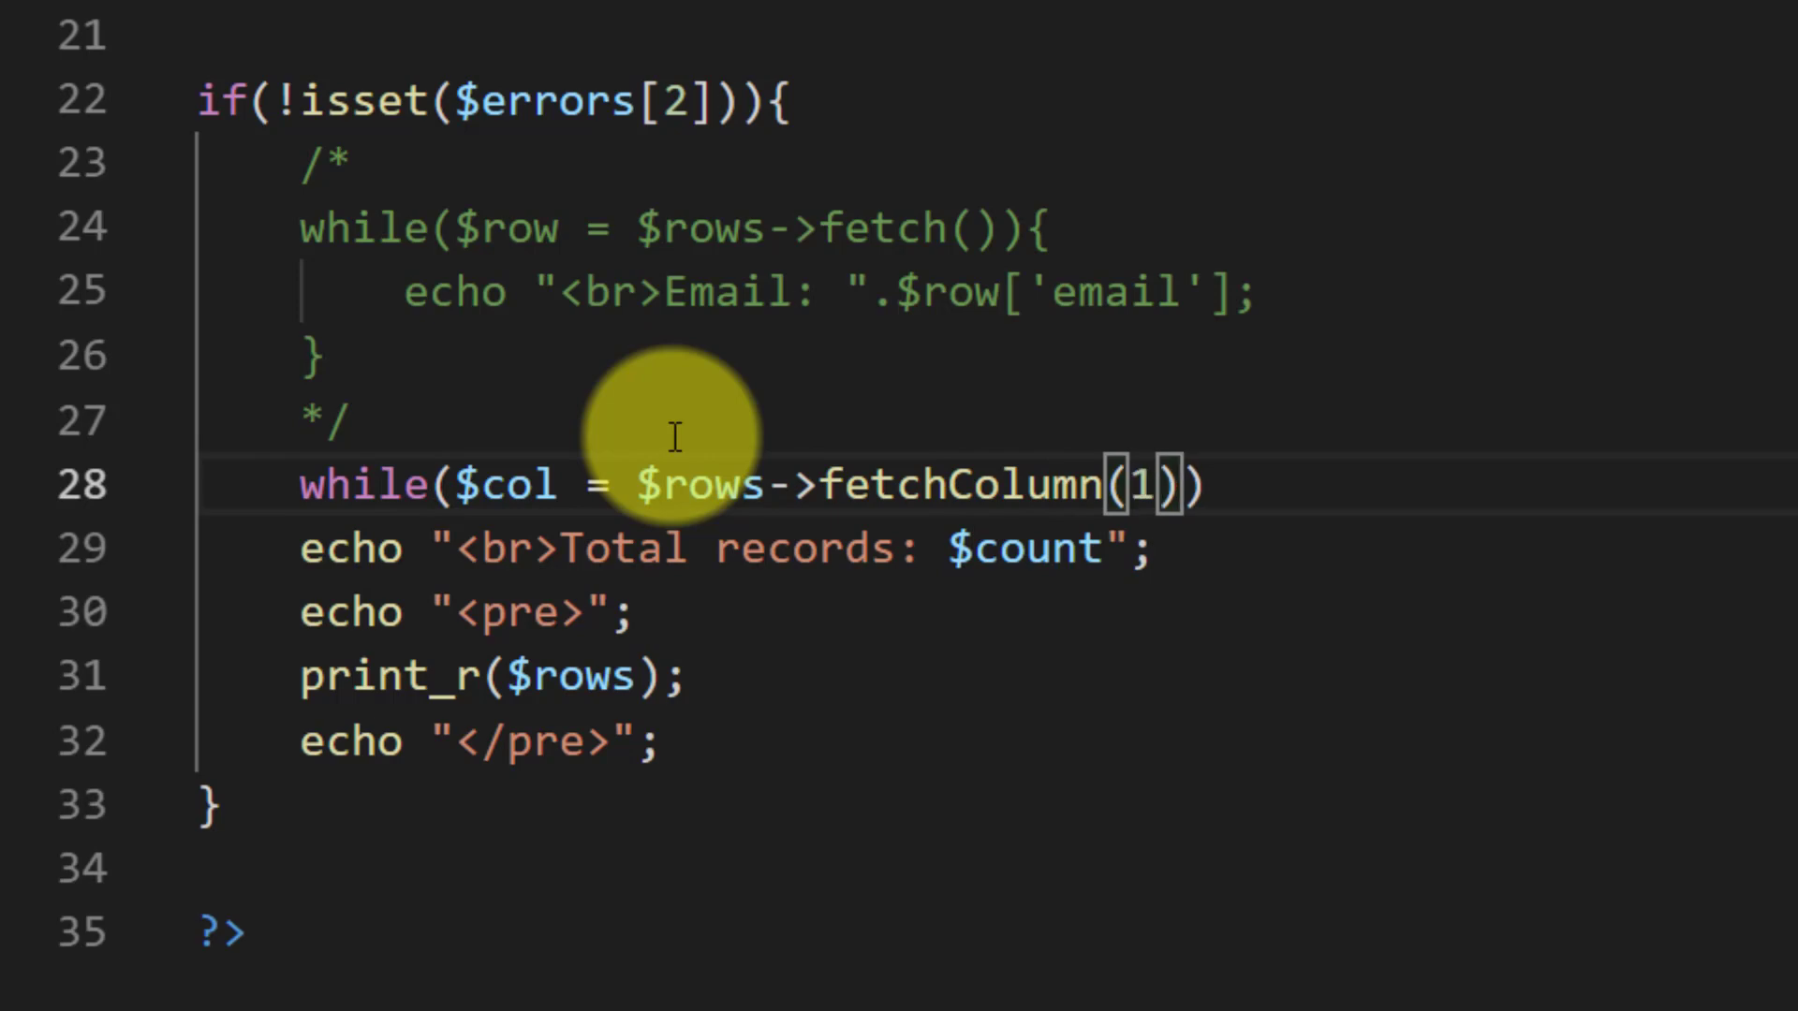
{"action": "type", "text": "{"}
{"action": "type", "text": "echo"}
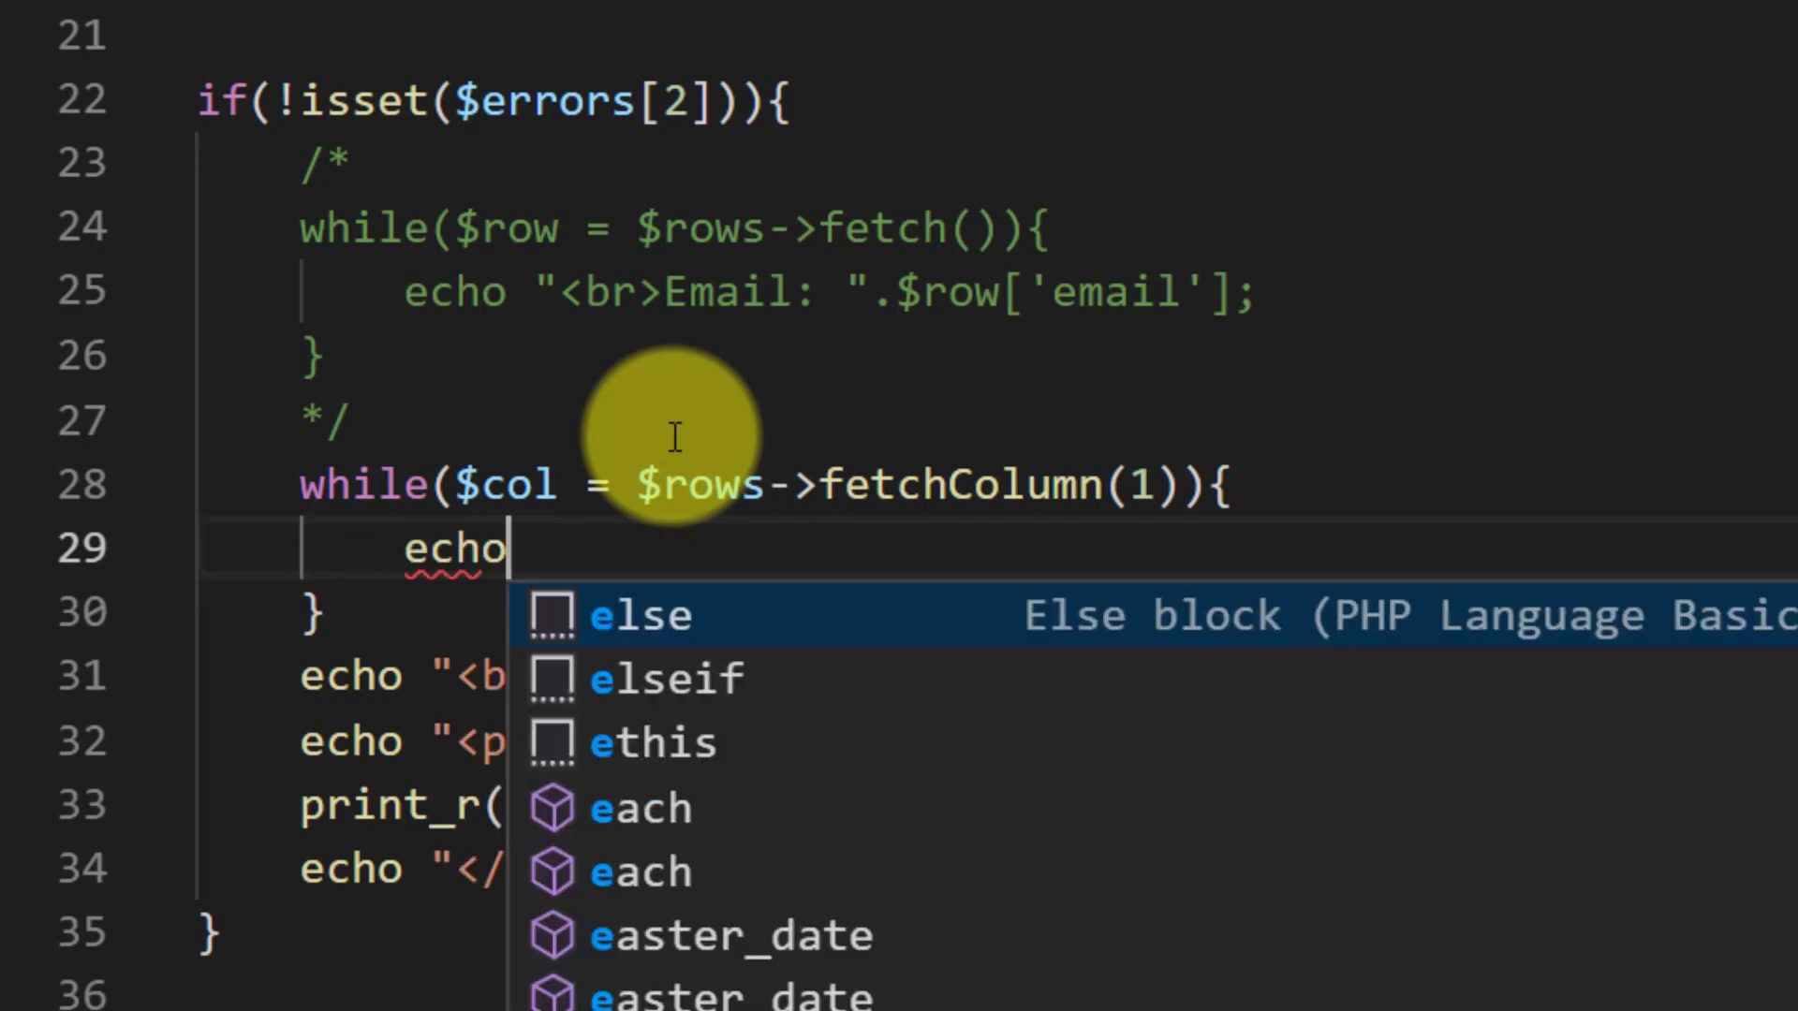
Echo "<br>$col" in the loop, switch the column to 2, then log into phpMyAdmin.
{"action": "type", "text": "\"<br"}
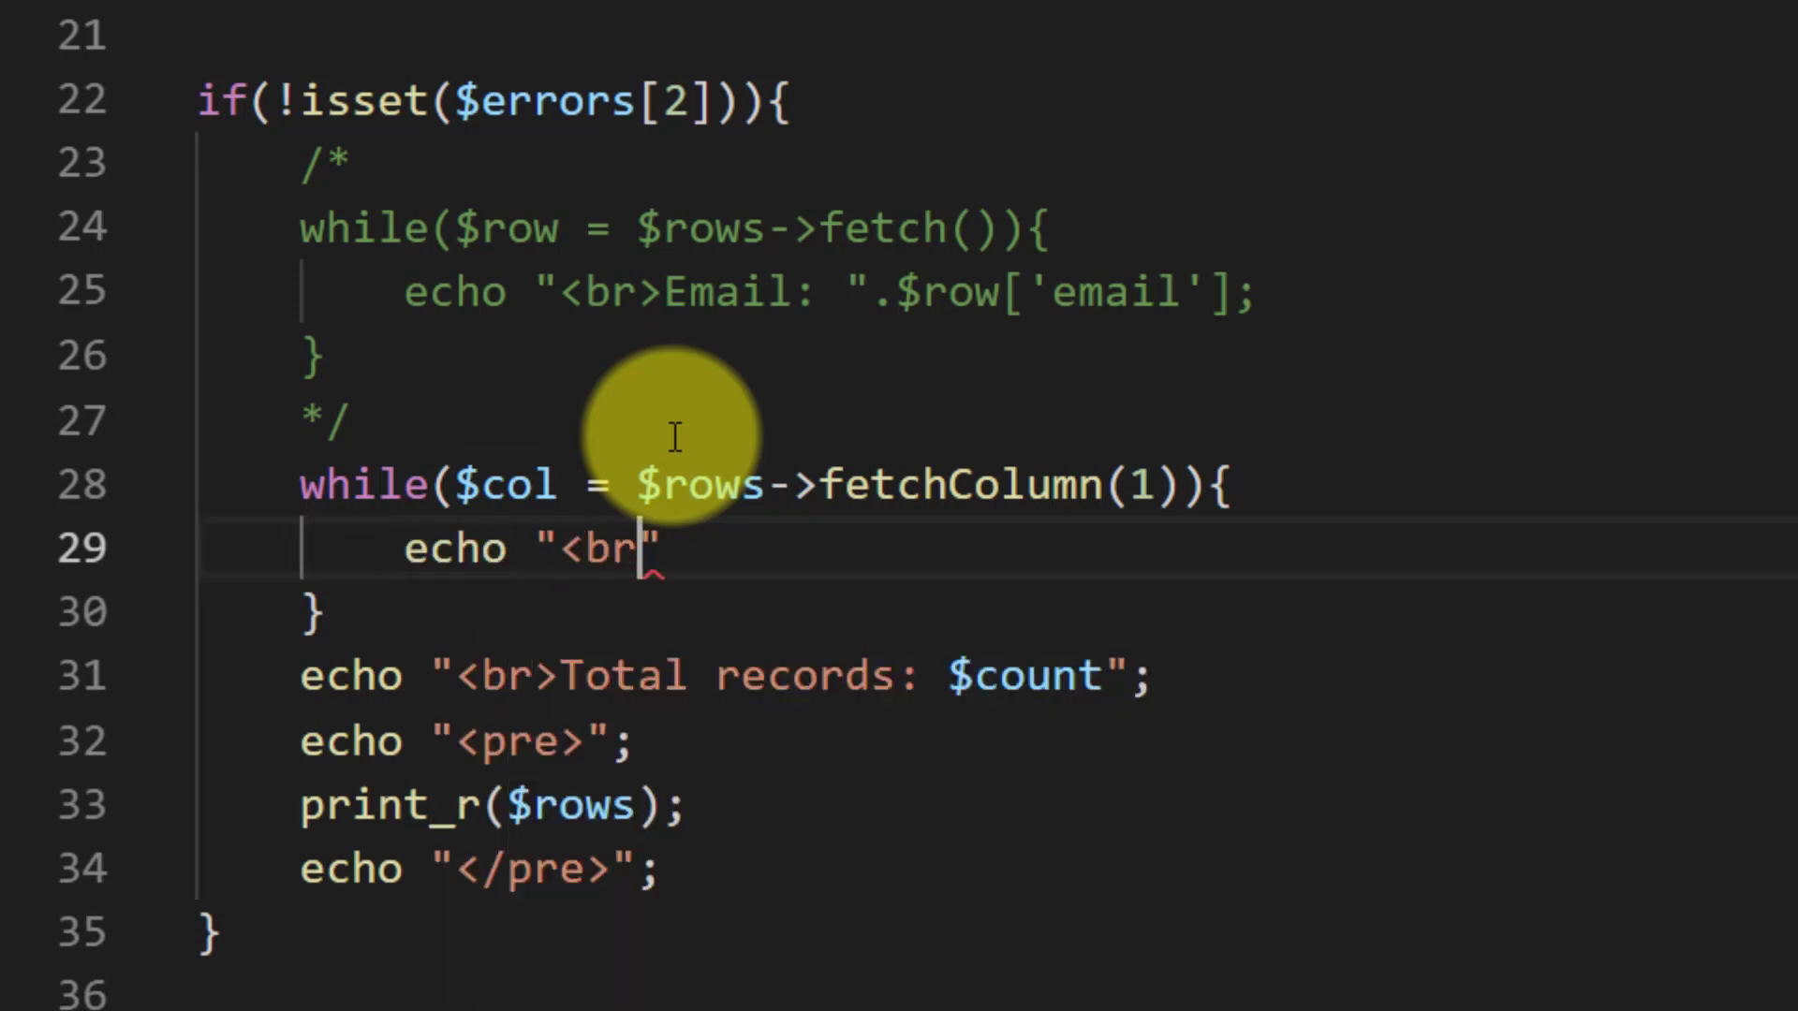
{"action": "type", "text": "$col"}
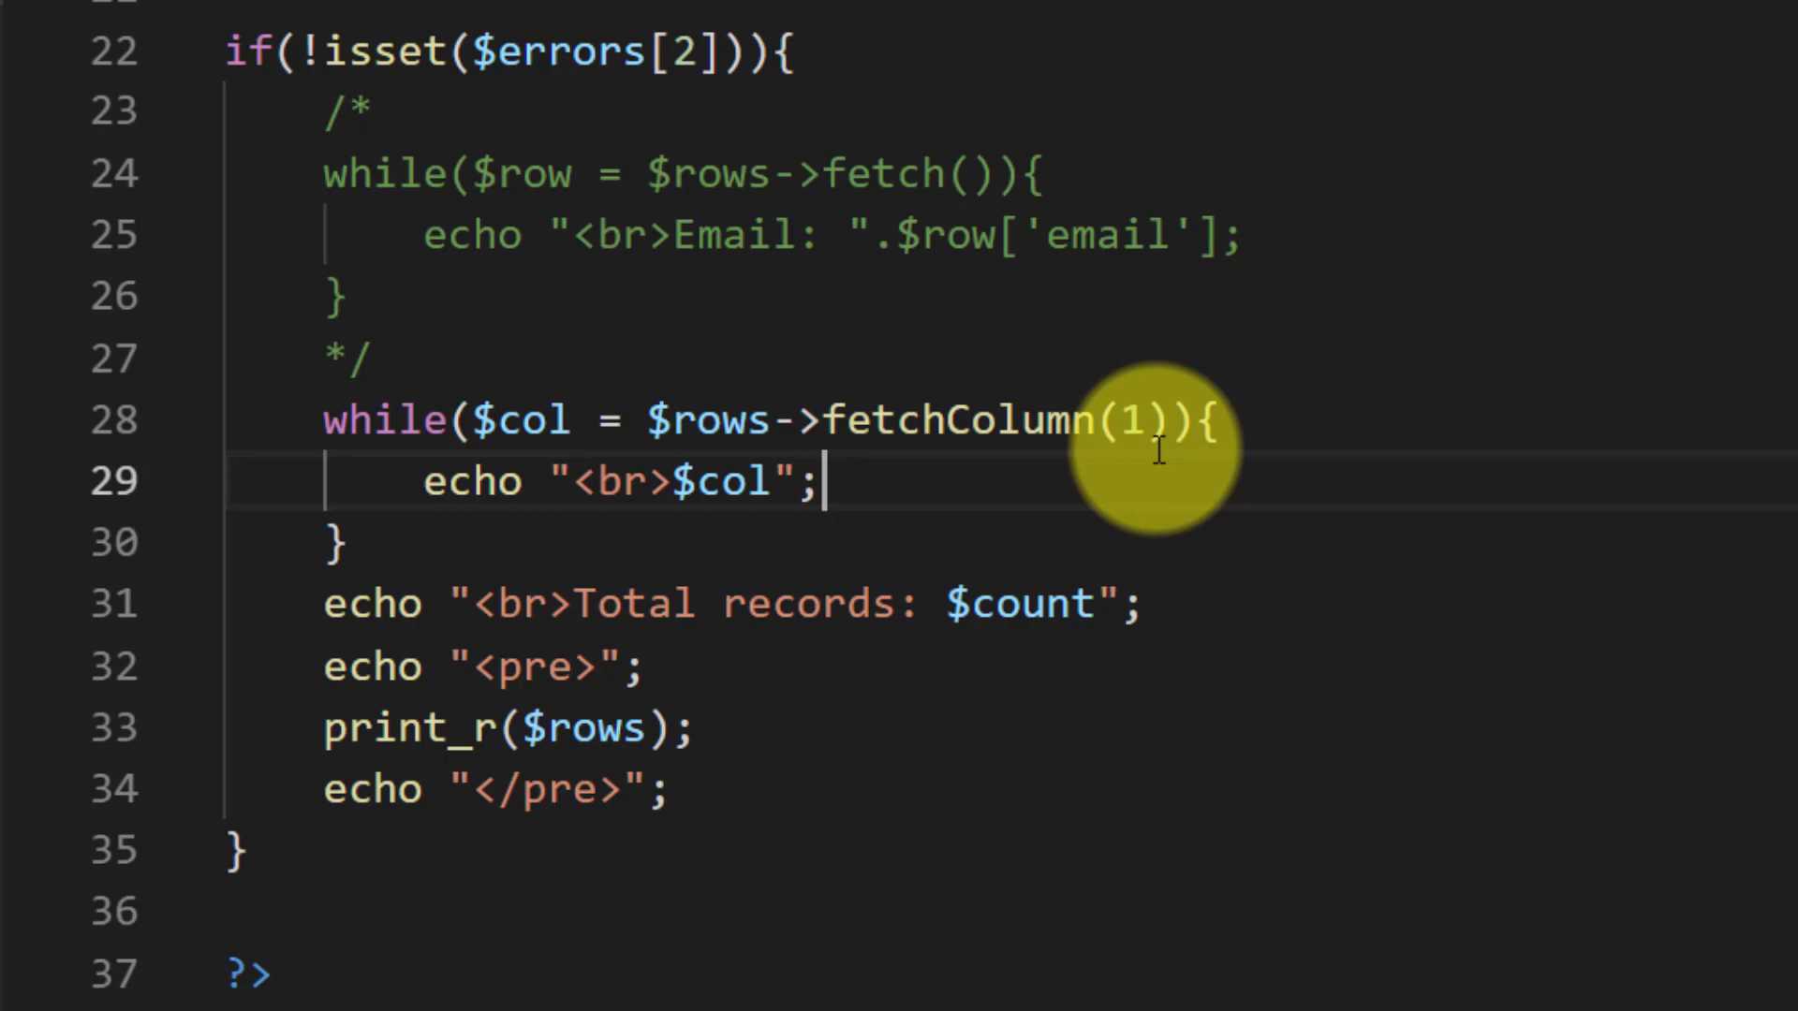
{"action": "type", "text": "2"}
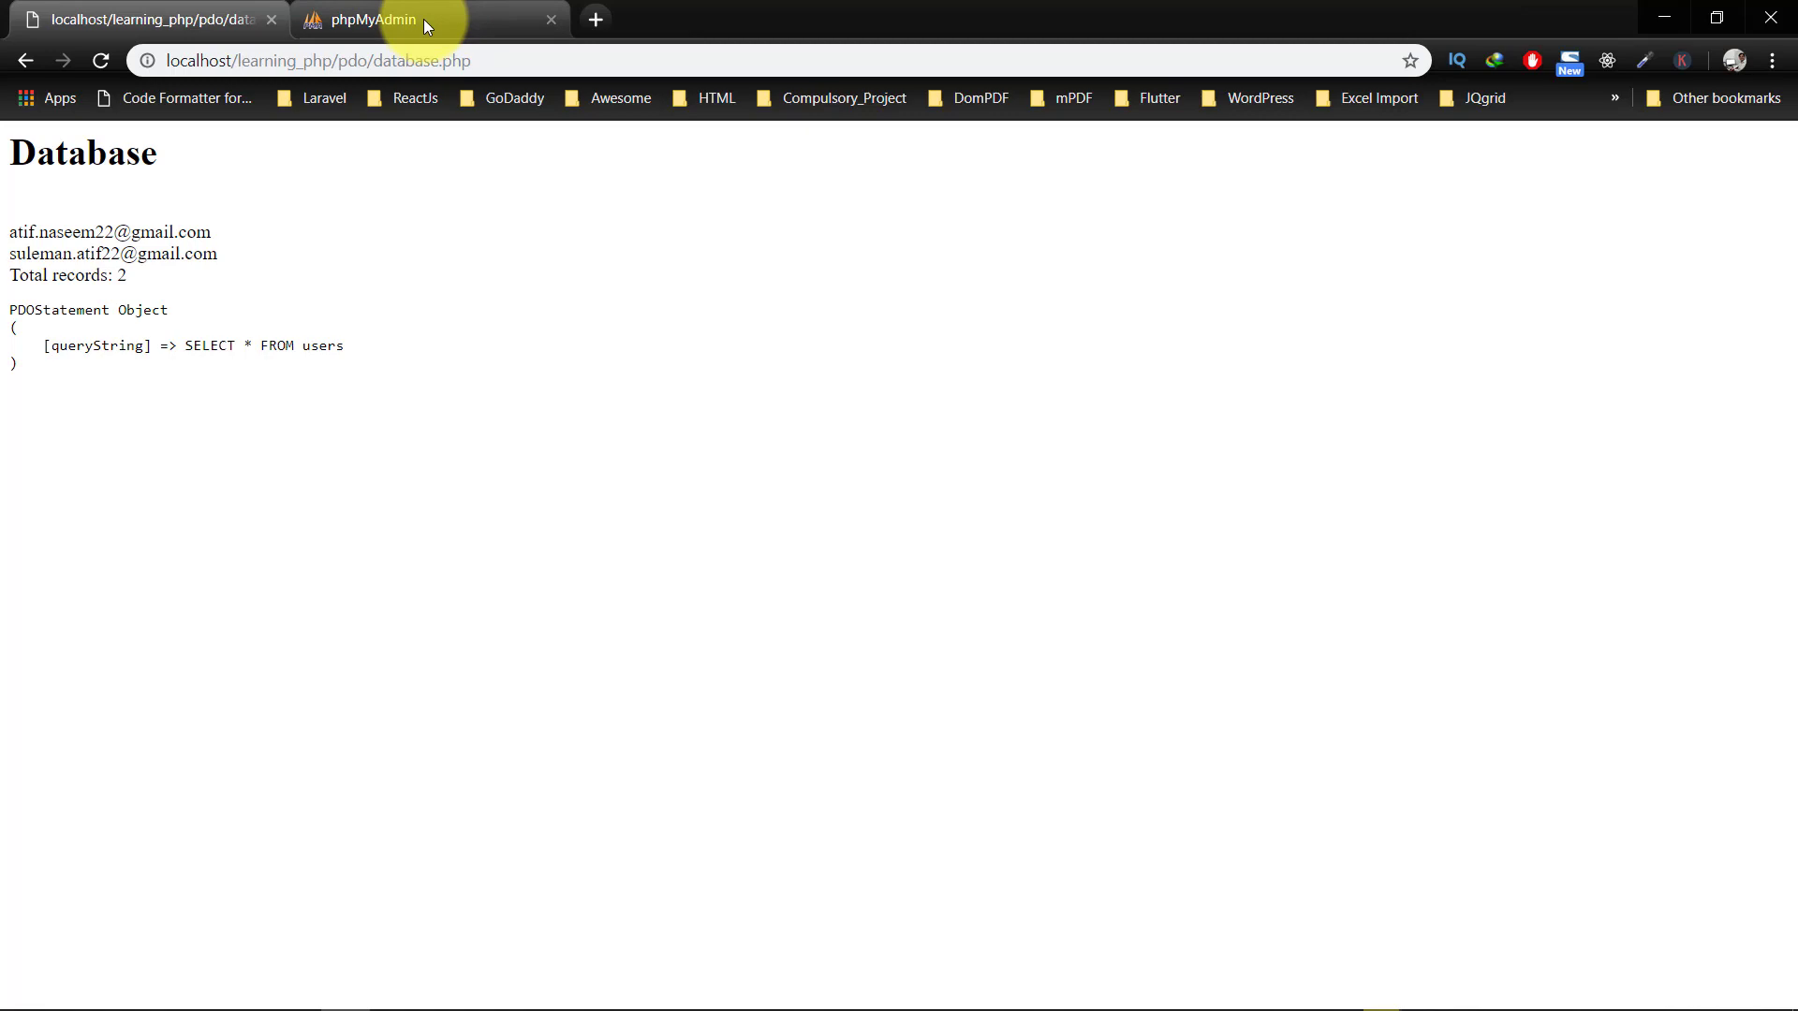
{"action": "left_click", "coordinate": [370, 19]}
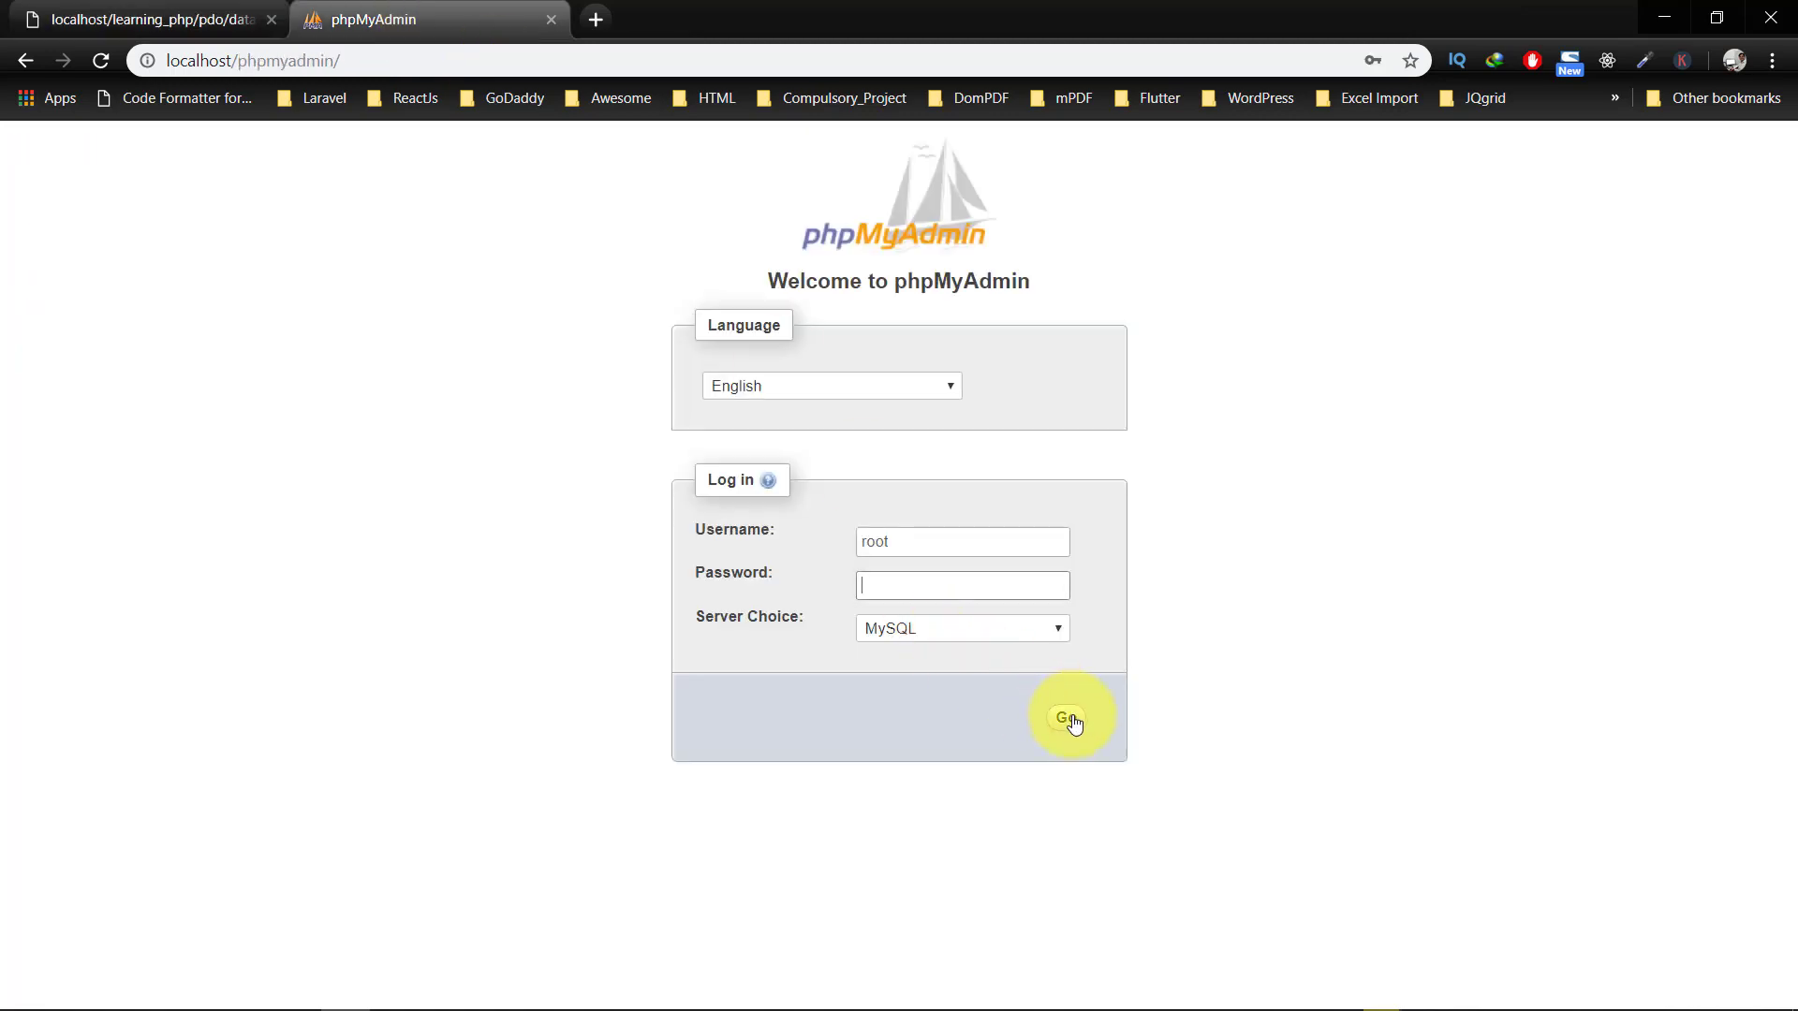
{"action": "left_click", "coordinate": [1072, 716]}
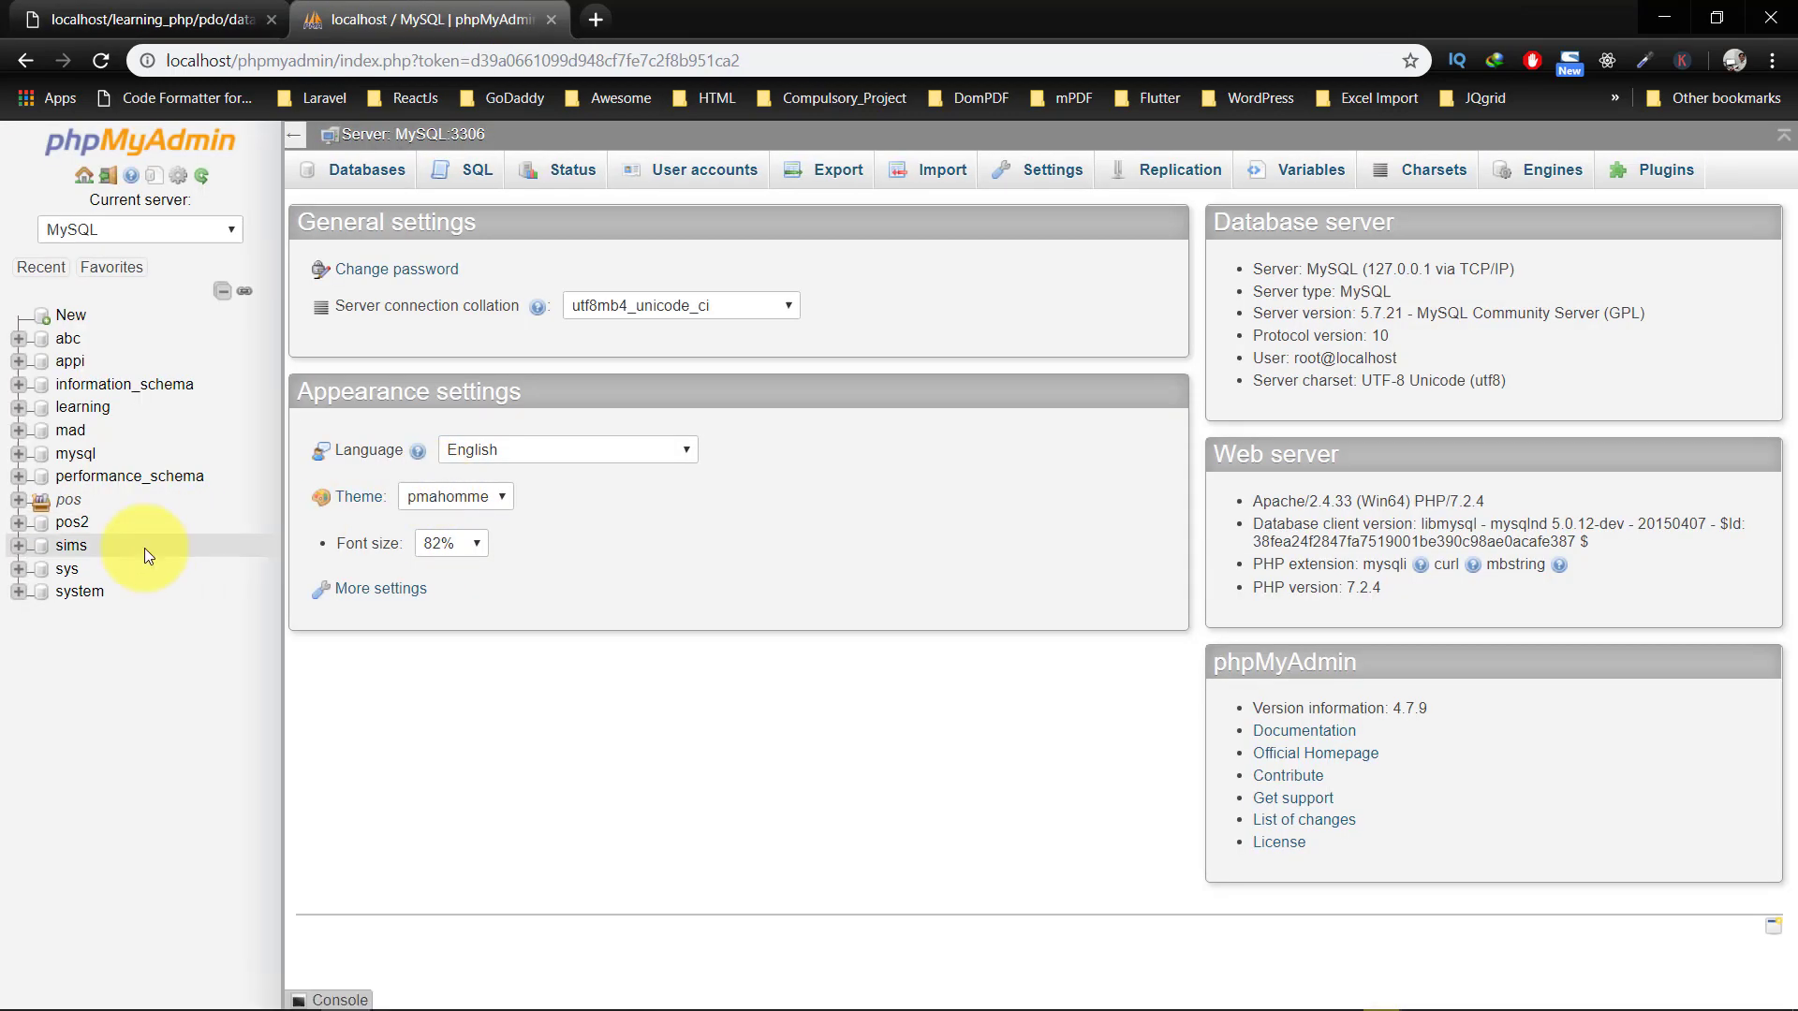